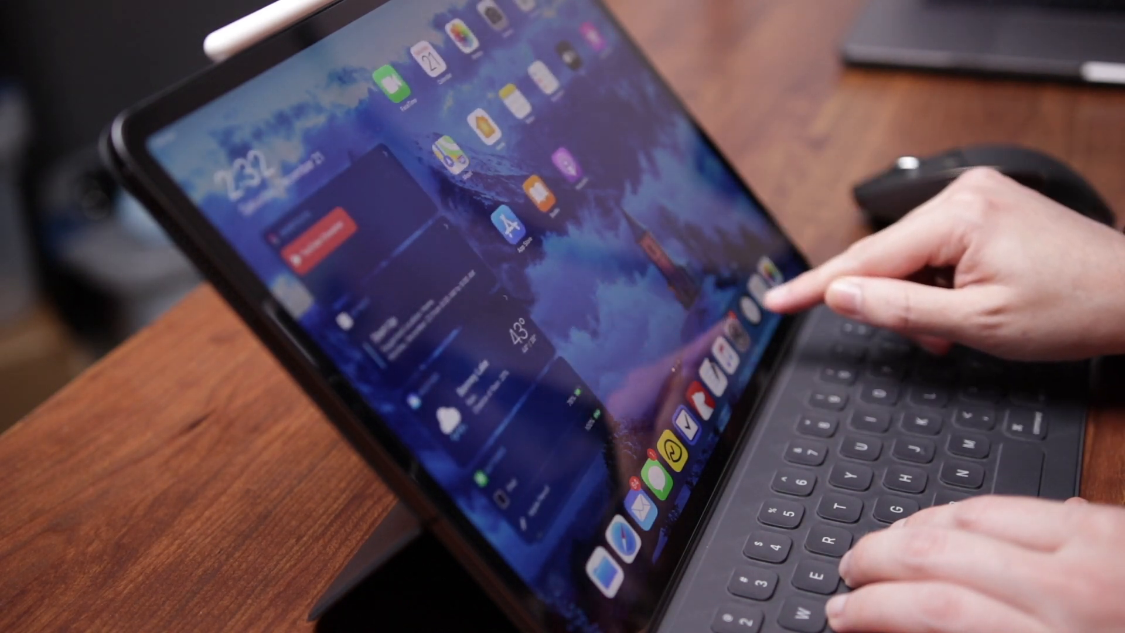
Launch the Settings app from the Home Screen dock
left_click(754, 287)
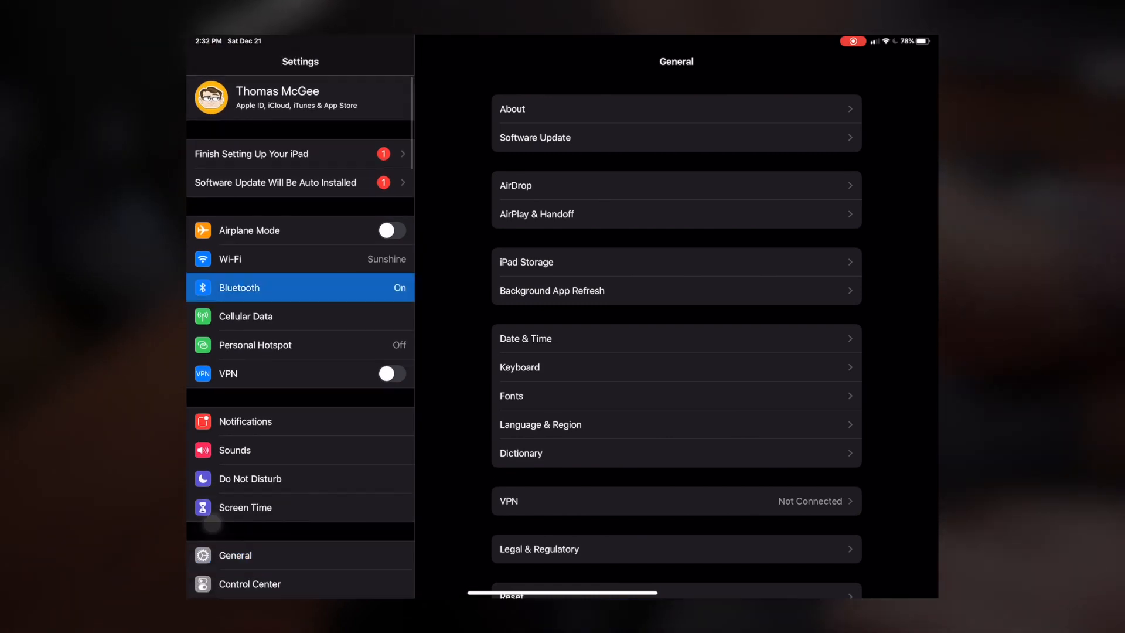
Open Bluetooth from the Settings sidebar so MX Master appears under Other Devices
left_click(238, 287)
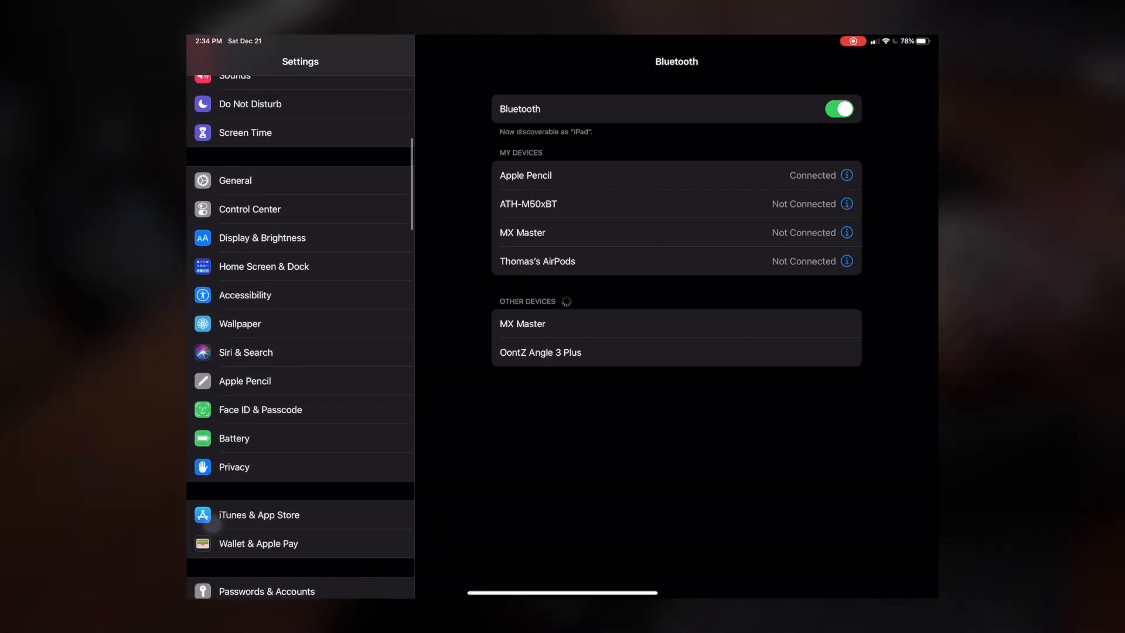
Open Accessibility, scroll through the AssistiveTouch options, then back out to Accessibility
left_click(245, 295)
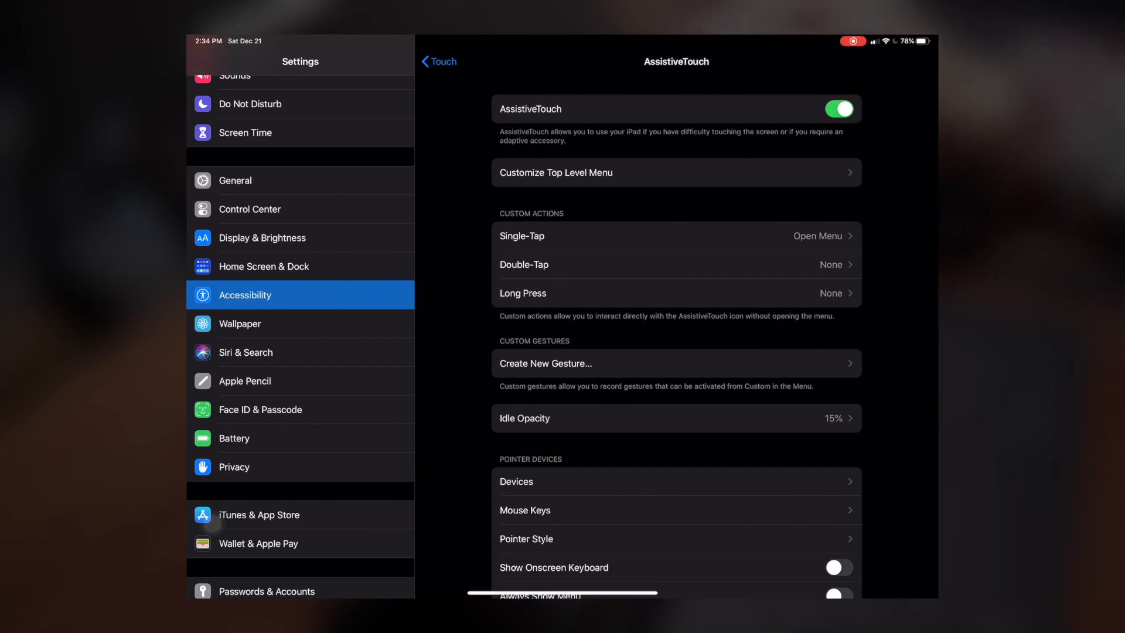
scroll("down", 3)
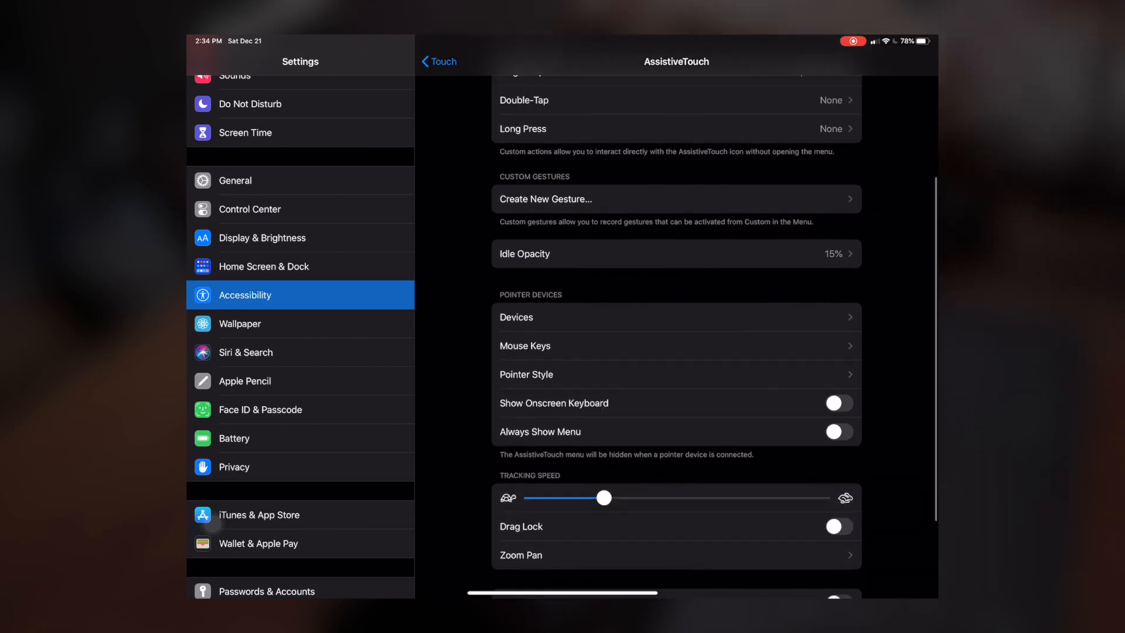
scroll("down", 3)
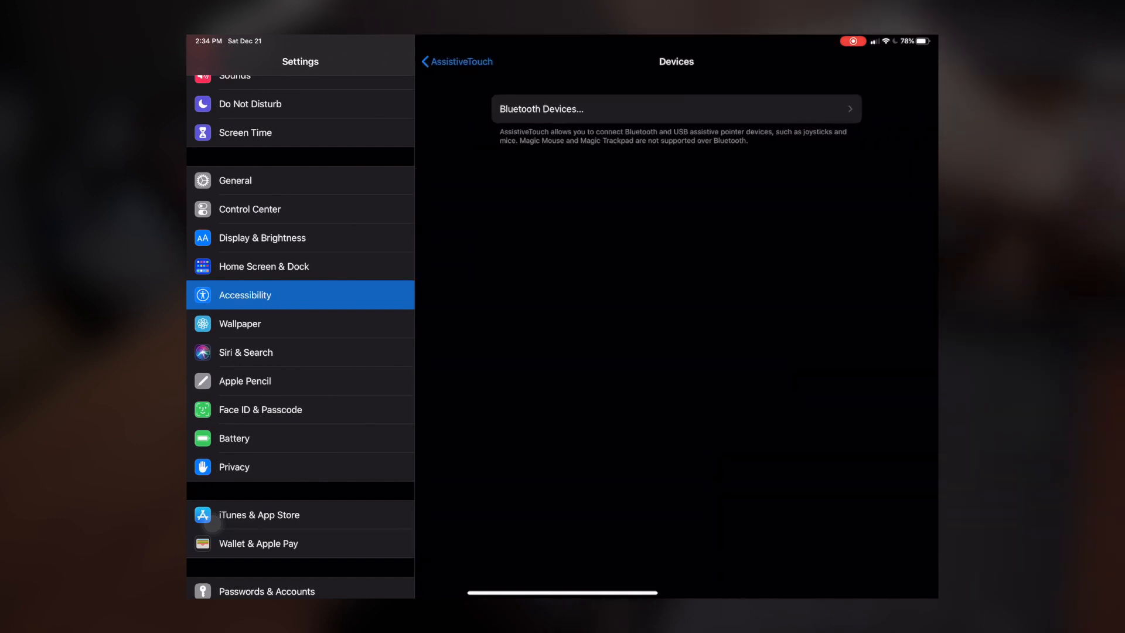
left_click(675, 109)
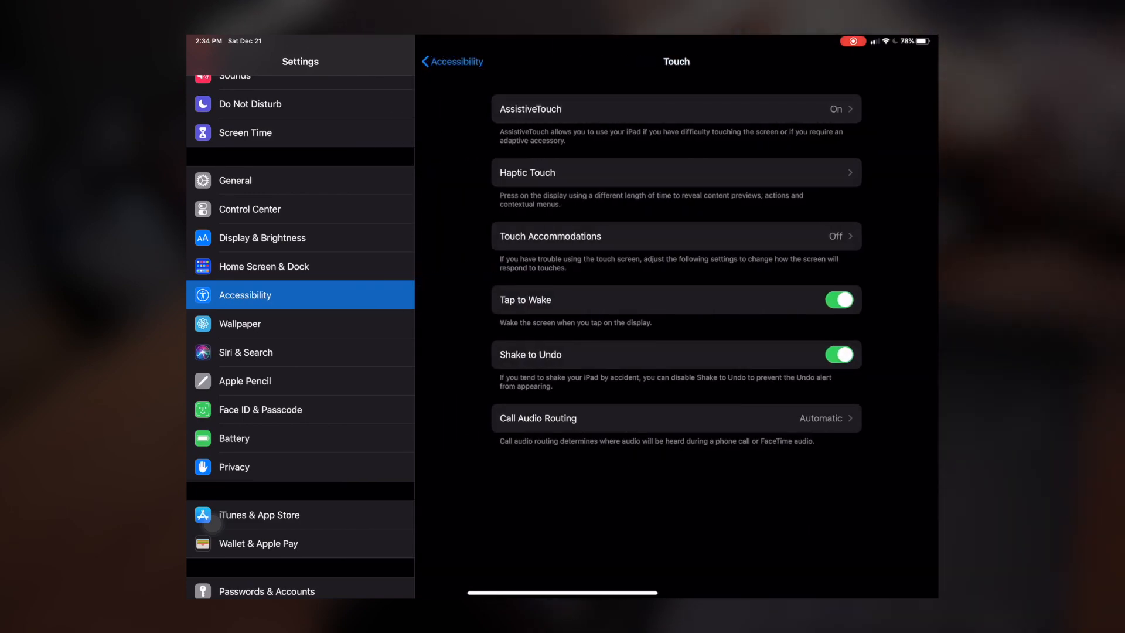
left_click(450, 61)
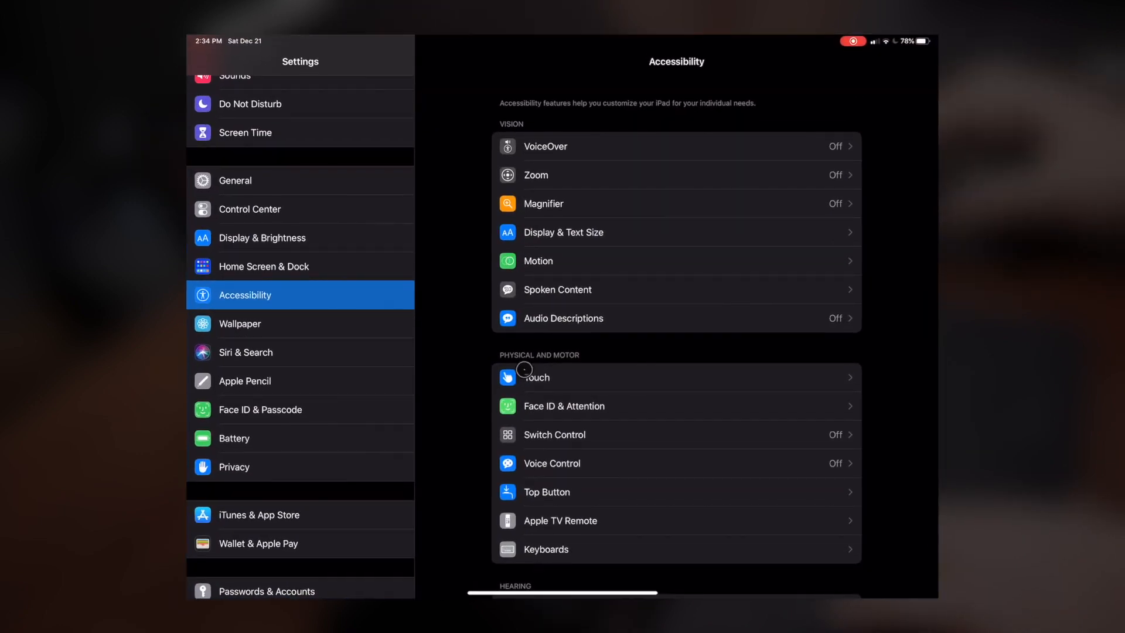
mouse_move(287, 271)
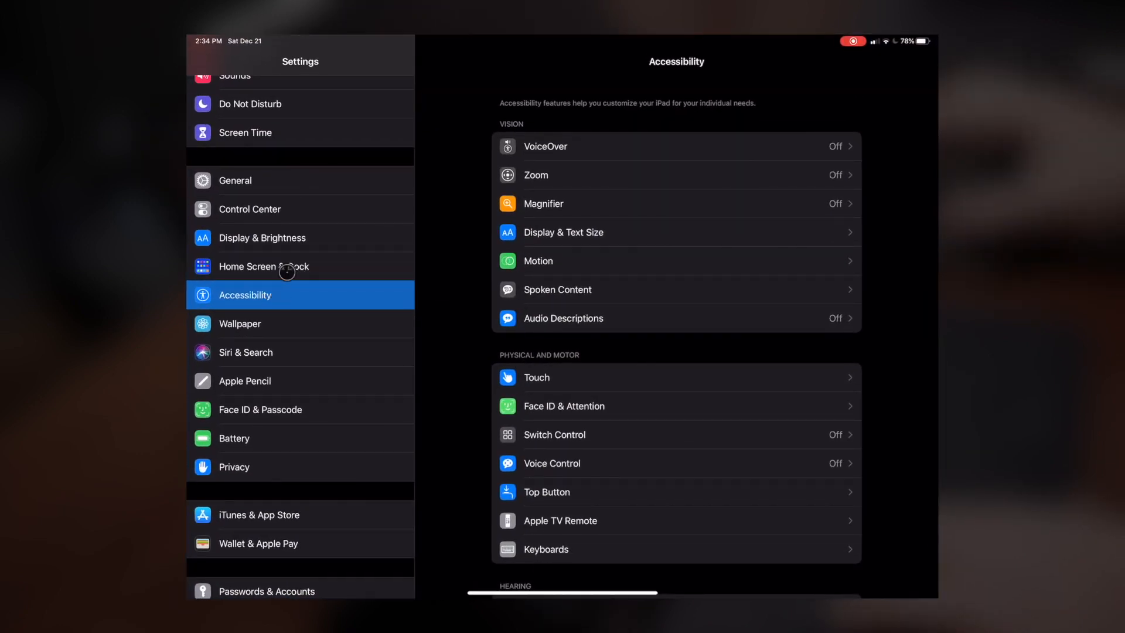
Scroll the settings pages while pairing MX Master and returning to AssistiveTouch
scroll("down", 3)
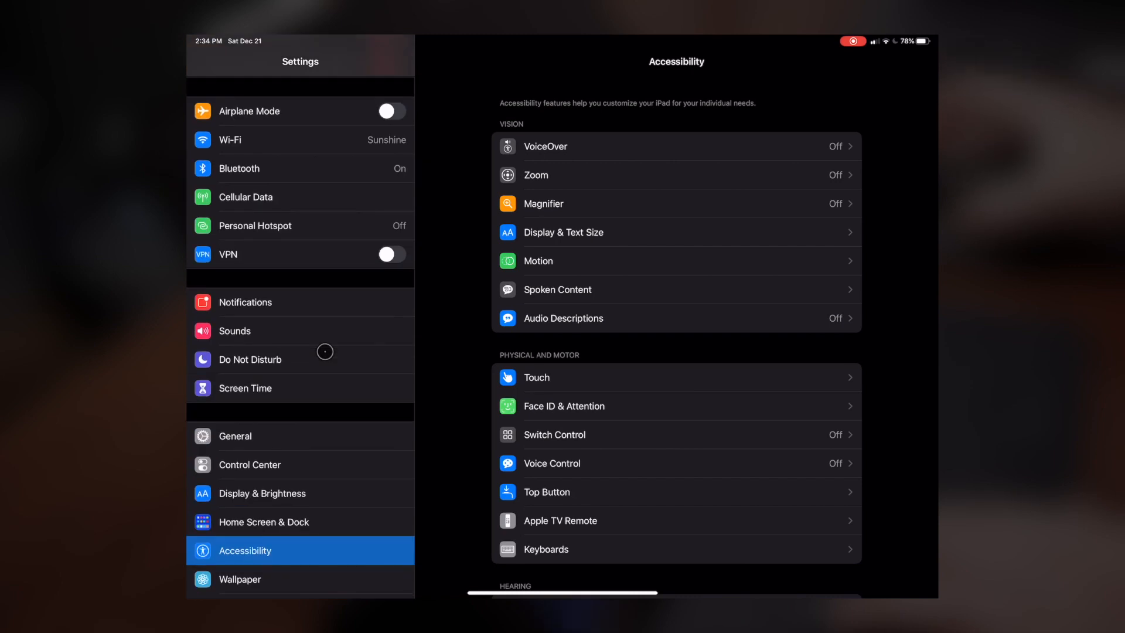
scroll("down", 3)
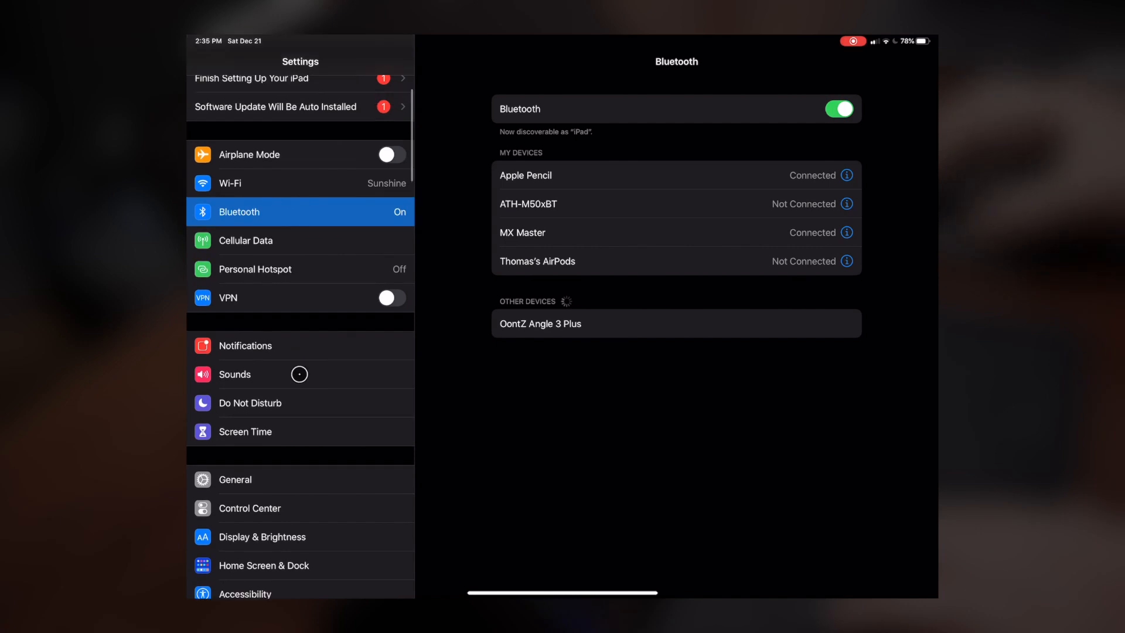
scroll("down", 3)
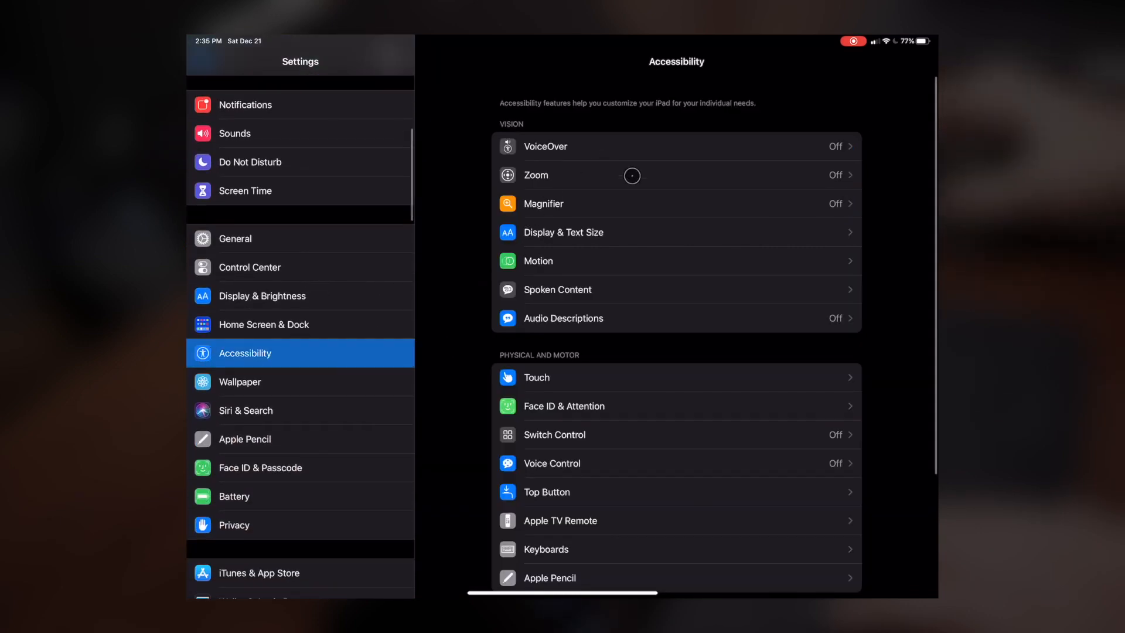
scroll("down", 3)
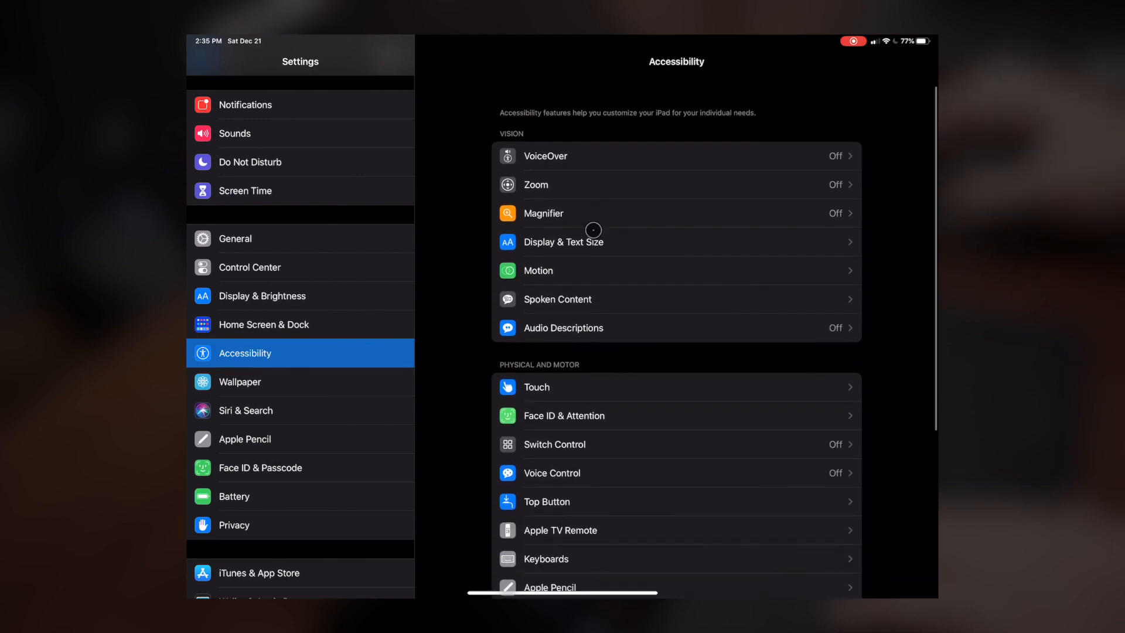
scroll("down", 3)
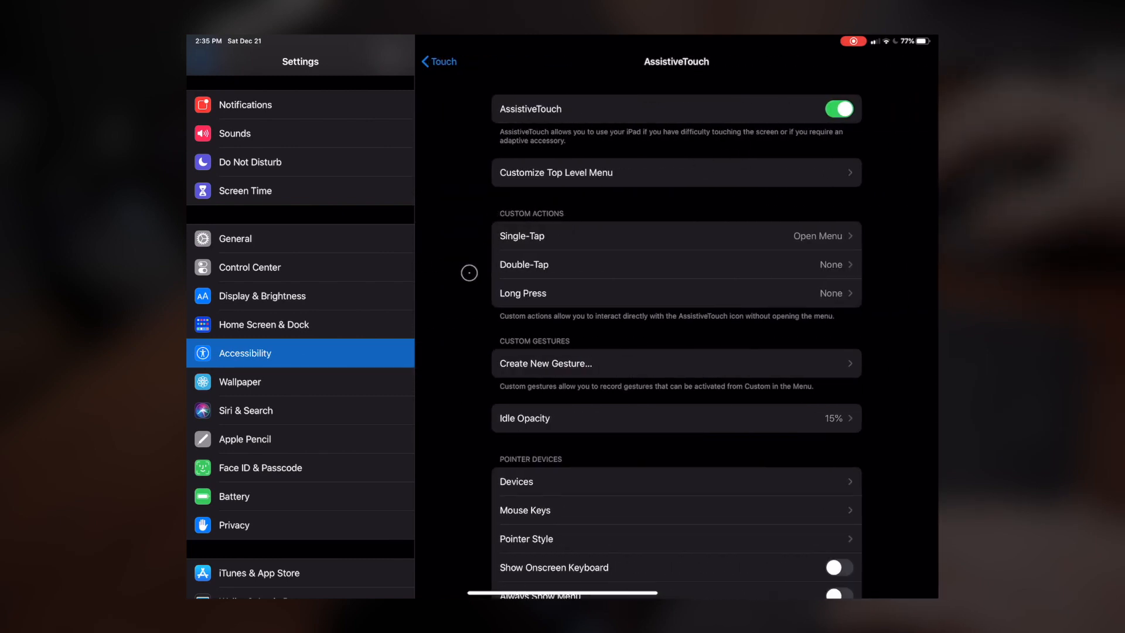
Confirm MX Master is listed under AssistiveTouch Devices, then review the Mouse Keys options
scroll("down", 3)
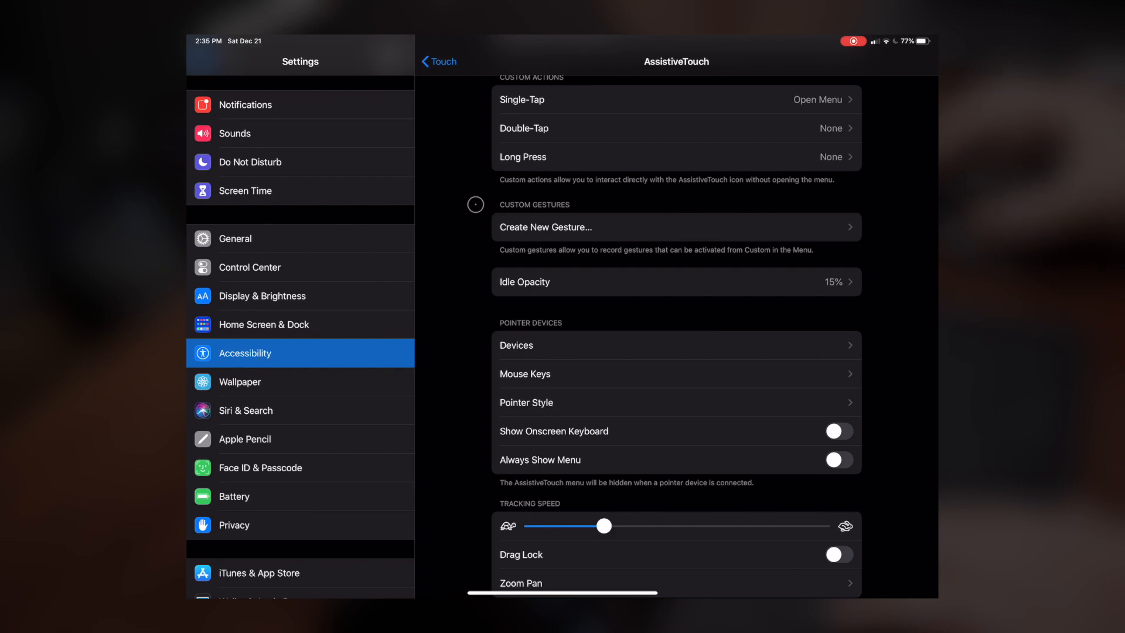
scroll("down", 3)
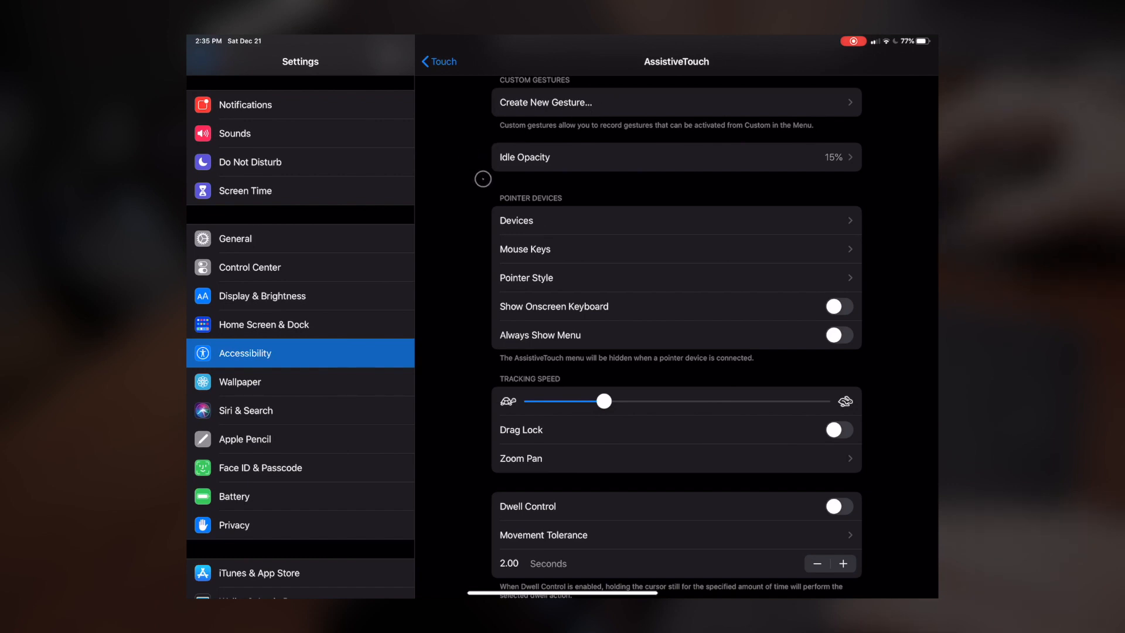
scroll("down", 3)
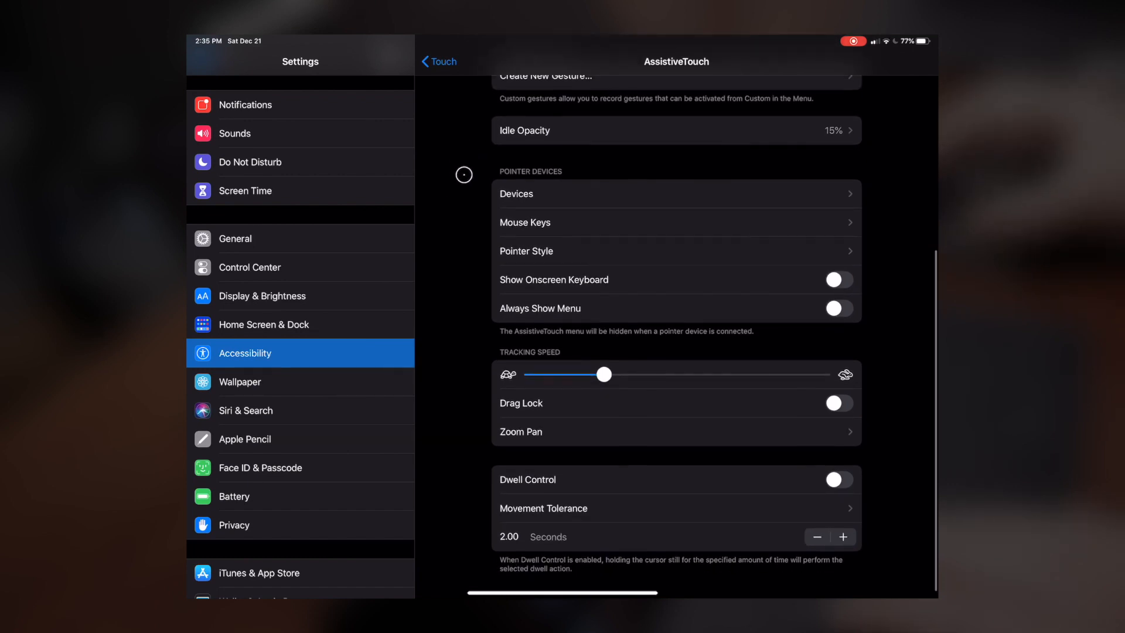
left_click(516, 193)
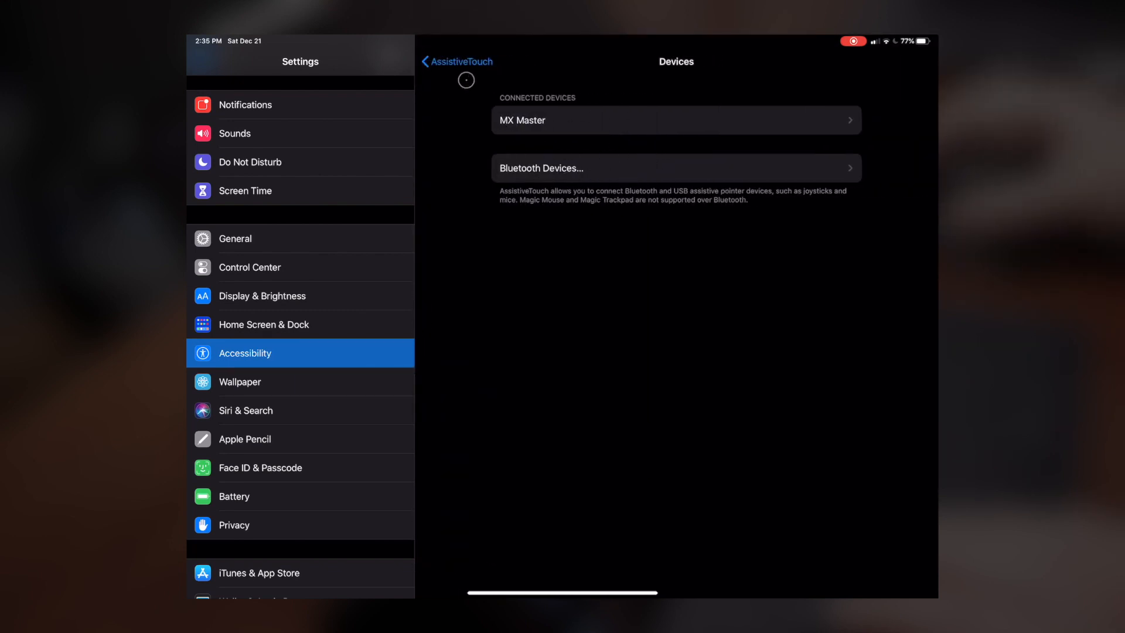
left_click(456, 61)
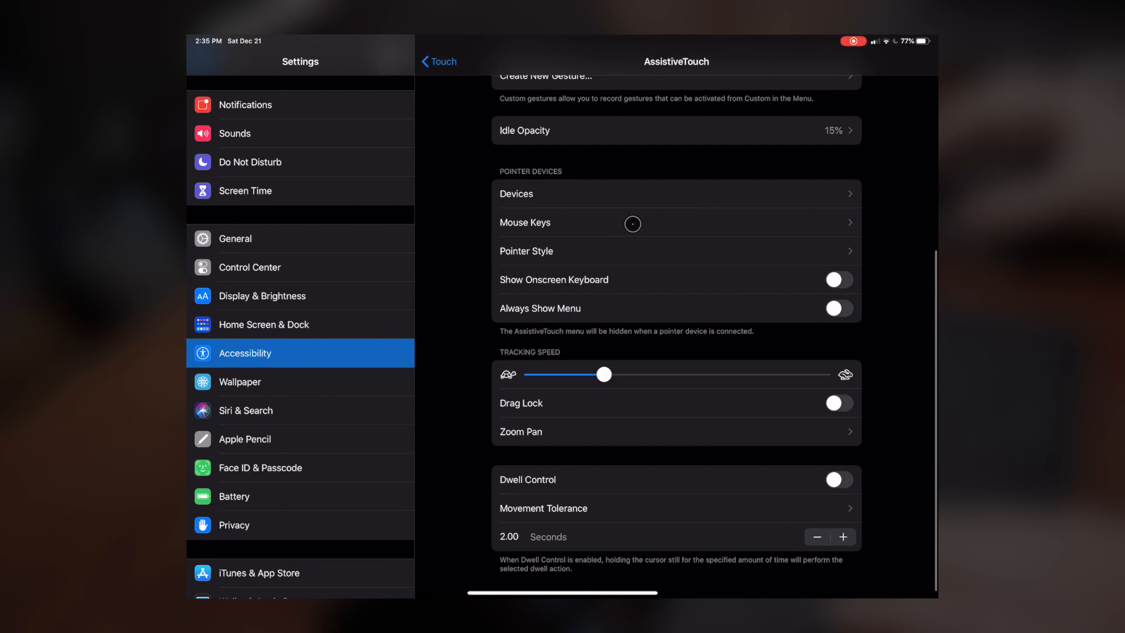
left_click(674, 223)
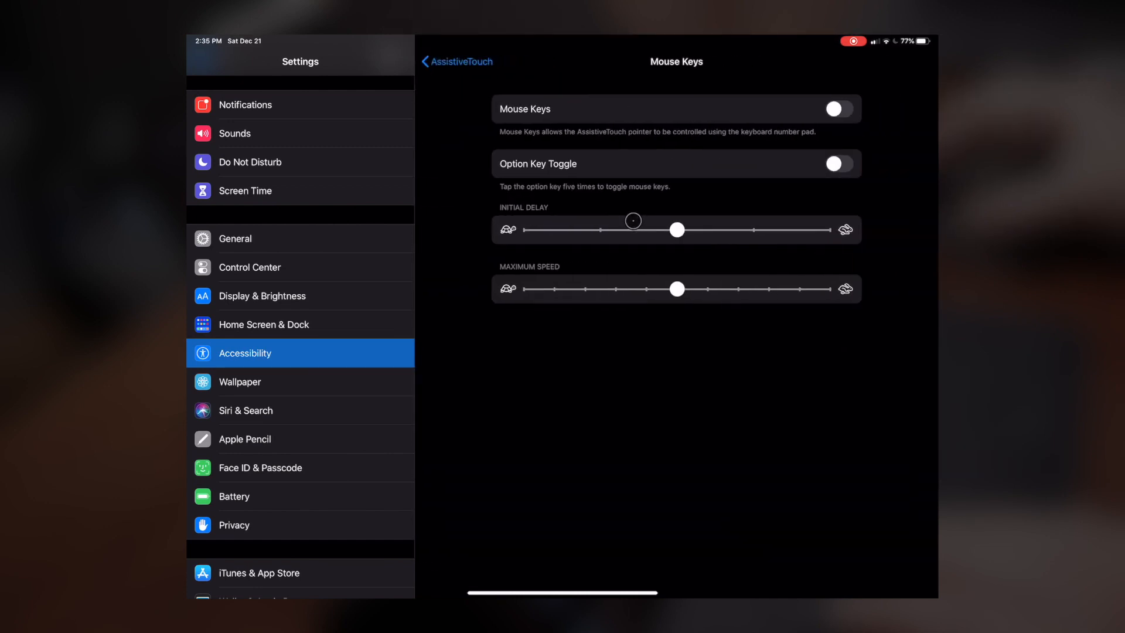
mouse_move(535, 142)
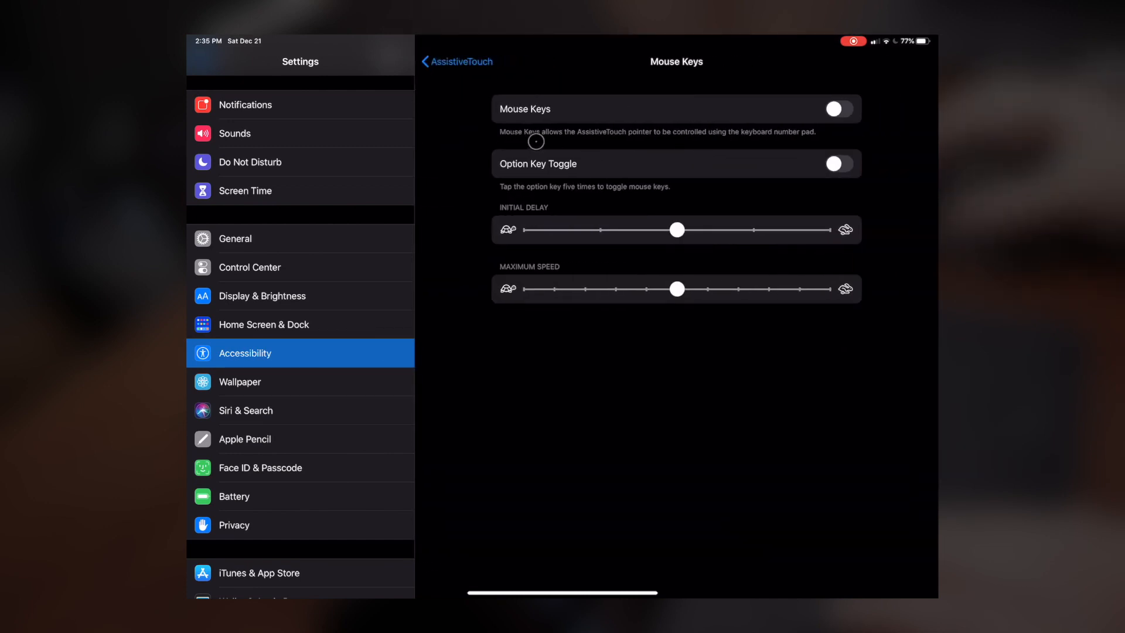
mouse_move(751, 139)
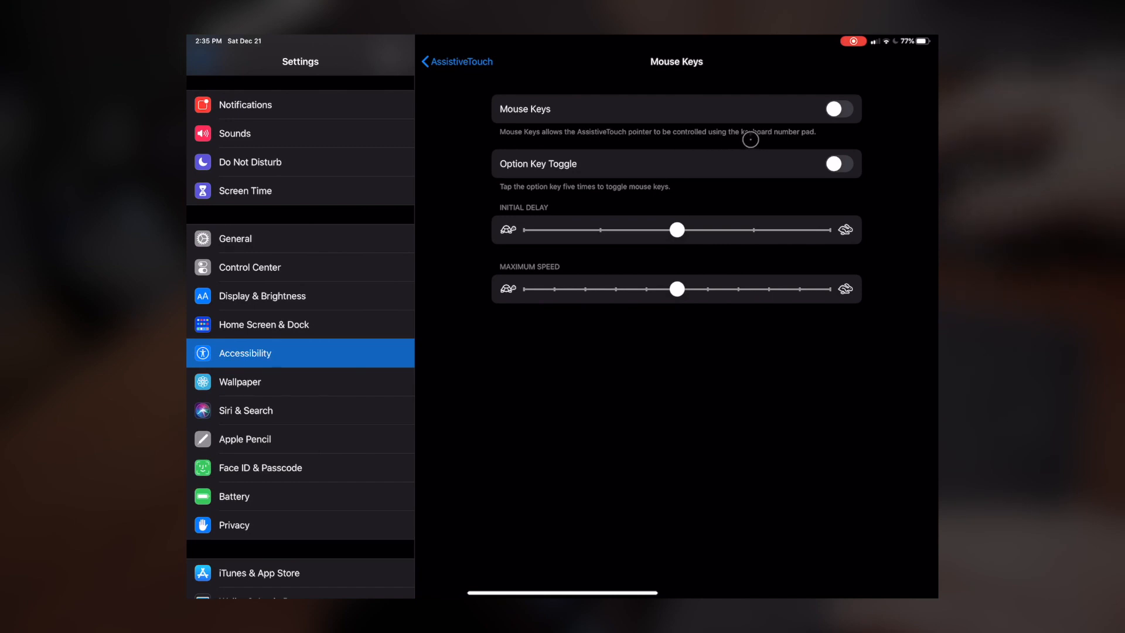
left_click(456, 61)
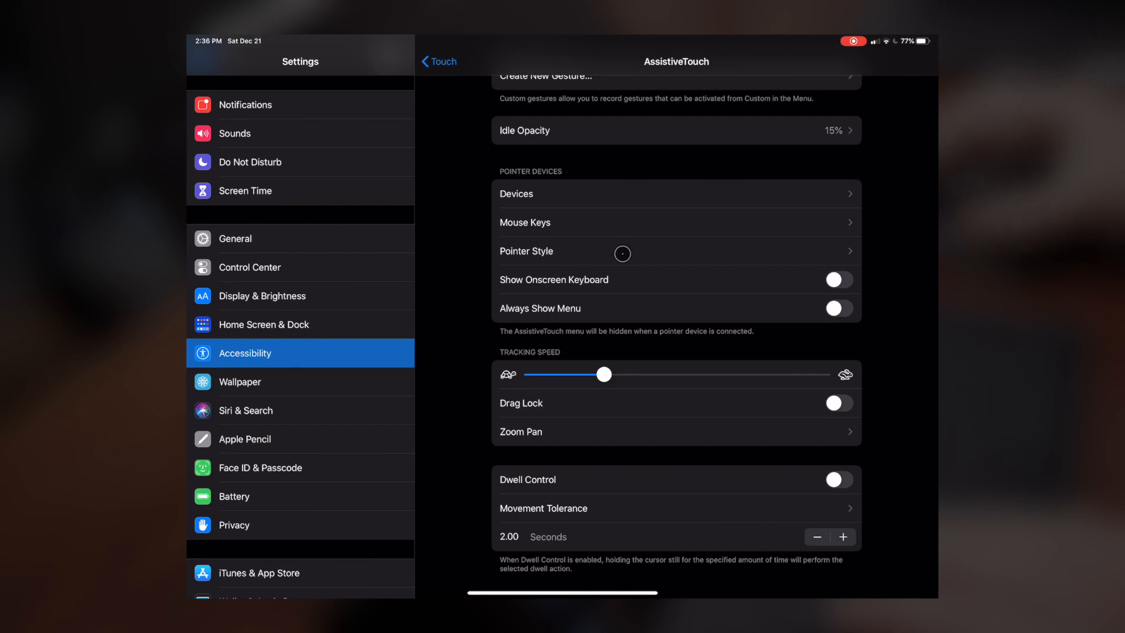
left_click(674, 252)
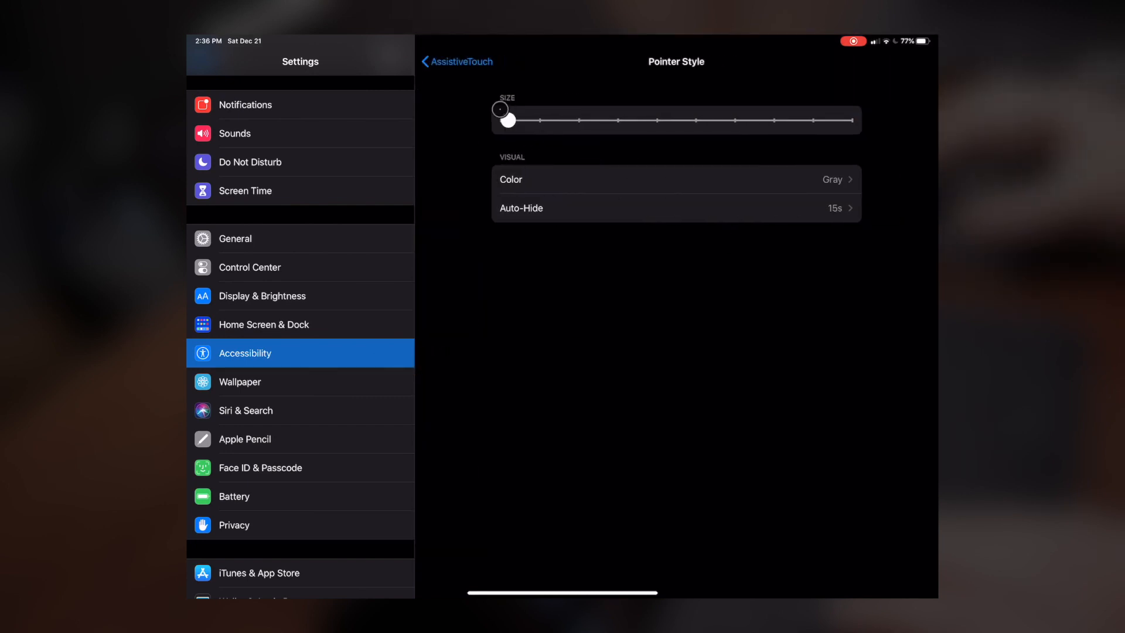
left_click_drag(508, 120, 845, 119)
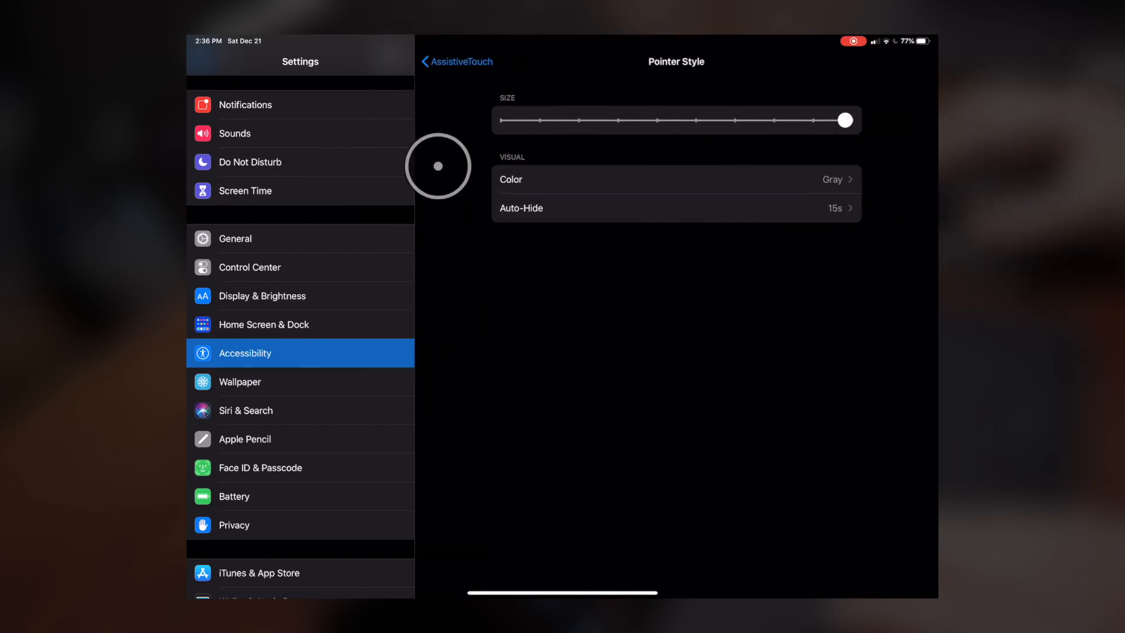
left_click_drag(845, 119, 534, 119)
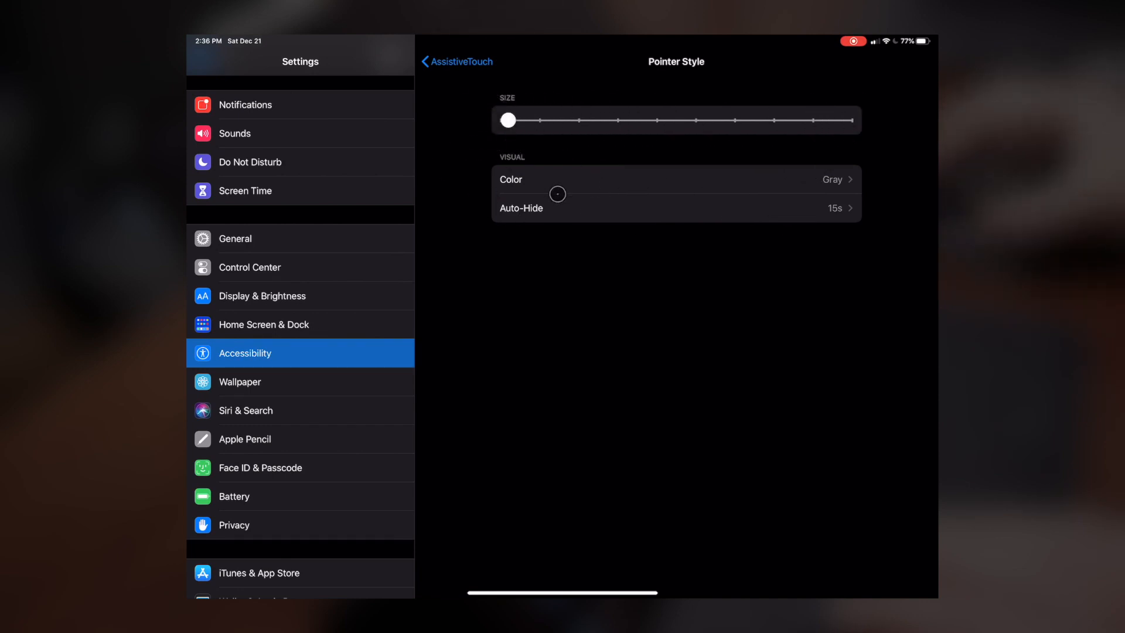
left_click(454, 61)
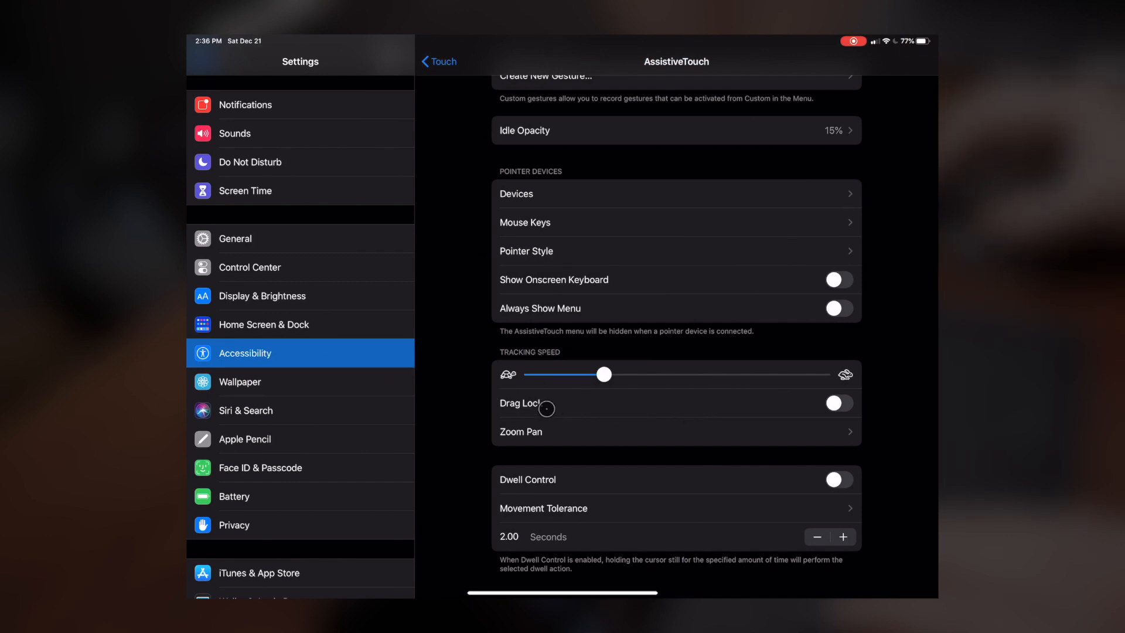
scroll("down", 3)
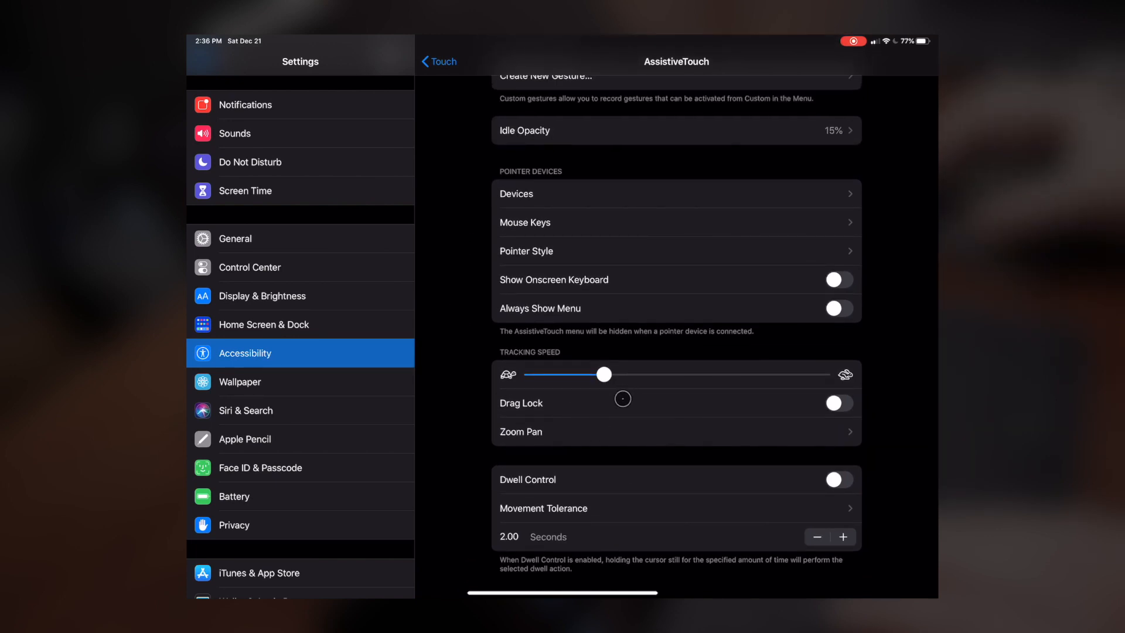
mouse_move(568, 287)
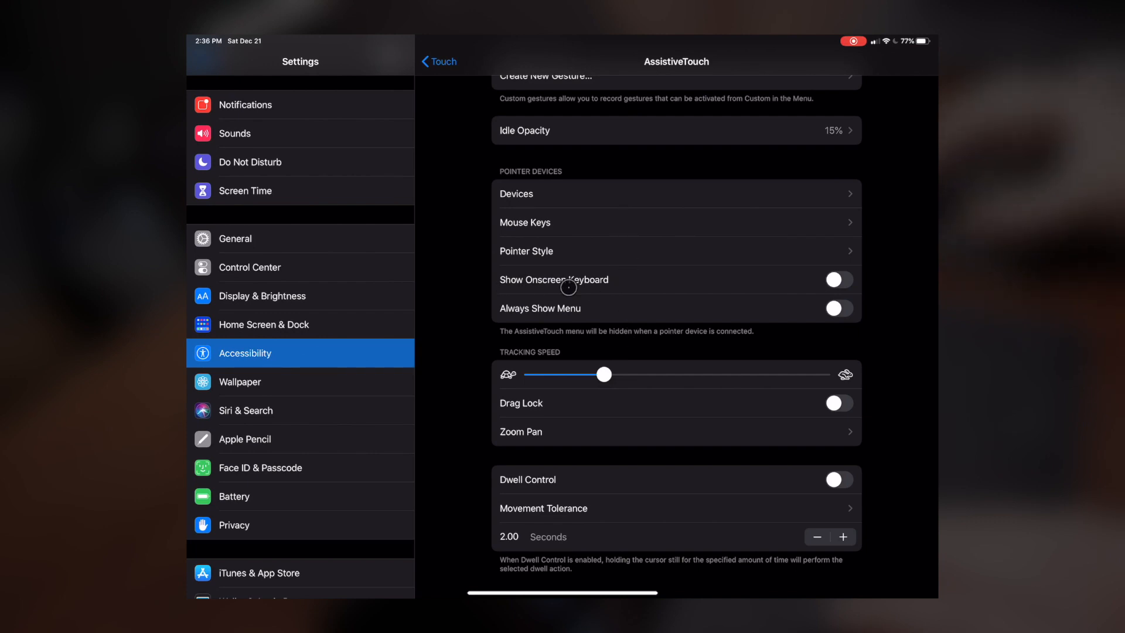
mouse_move(534, 316)
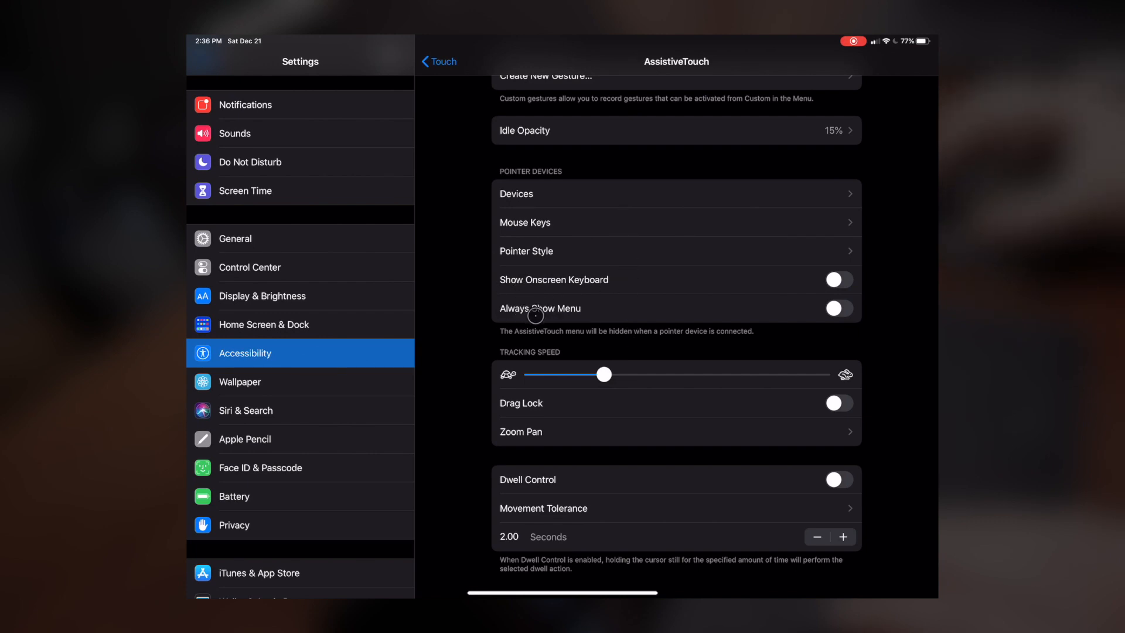
mouse_move(605, 312)
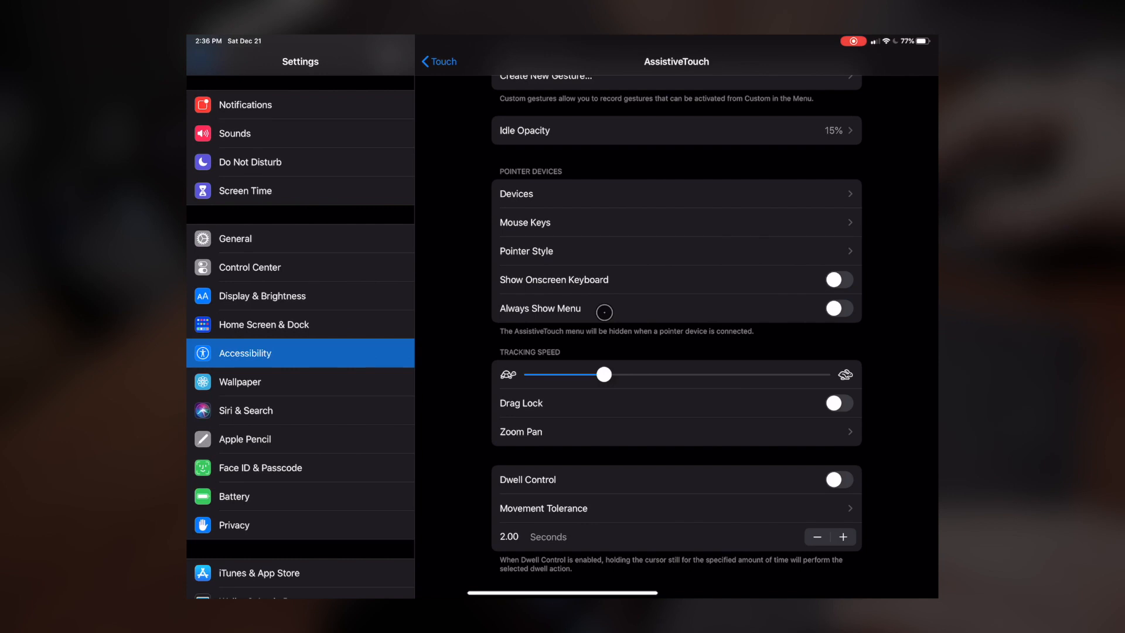
left_click(838, 307)
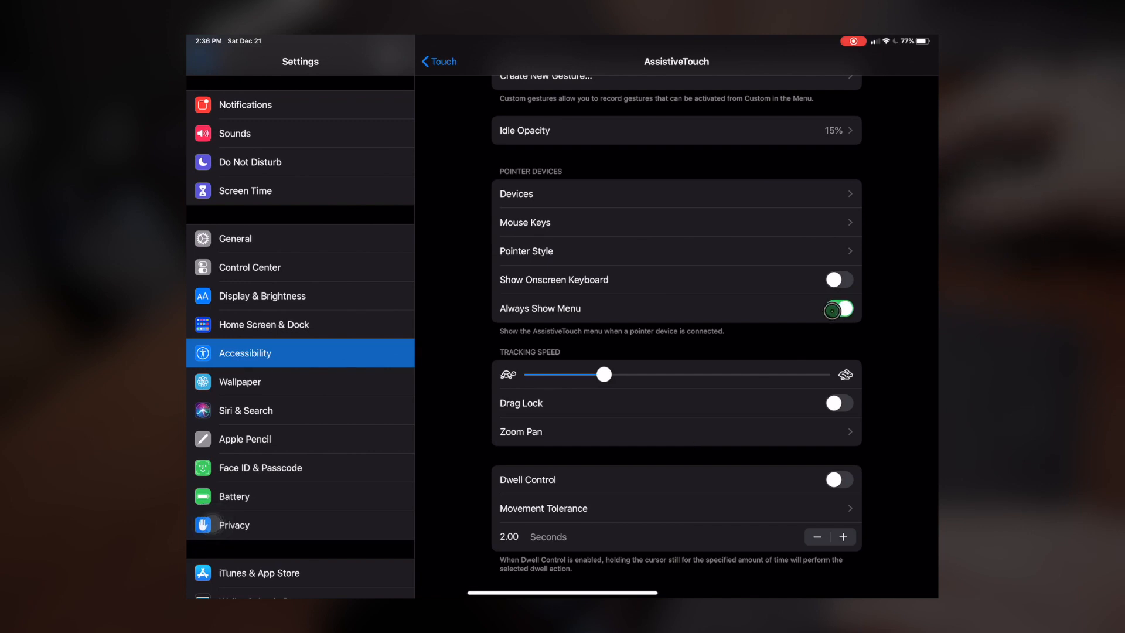
left_click(838, 308)
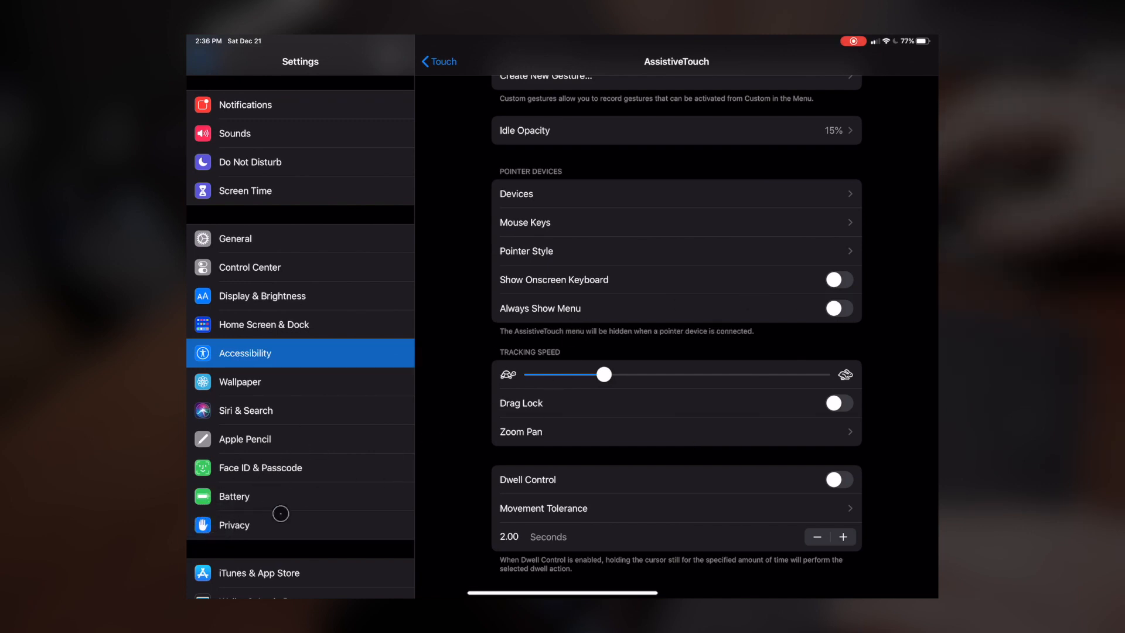
mouse_move(465, 265)
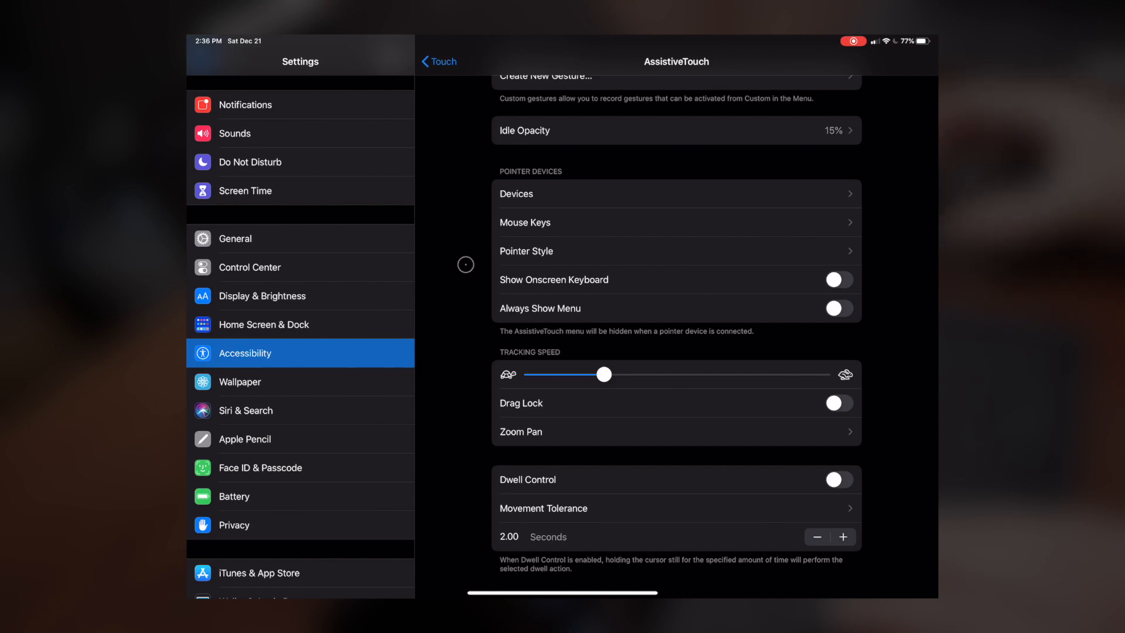
From the Home Screen, open Control Center through the AssistiveTouch menu, then dismiss it
left_click(465, 265)
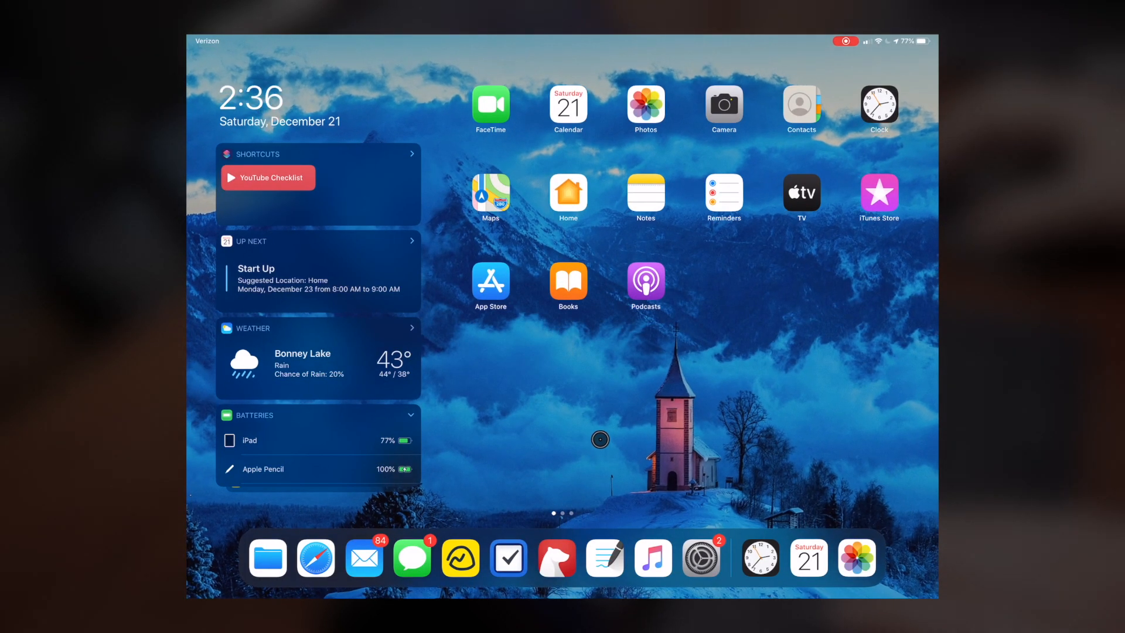
left_click(600, 439)
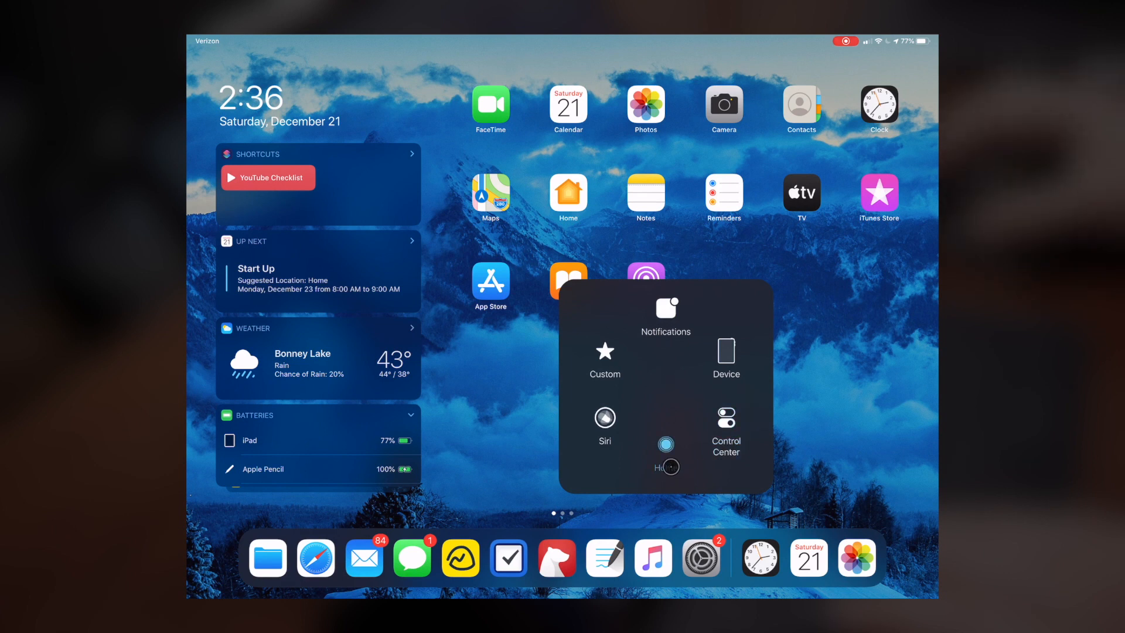
left_click(726, 431)
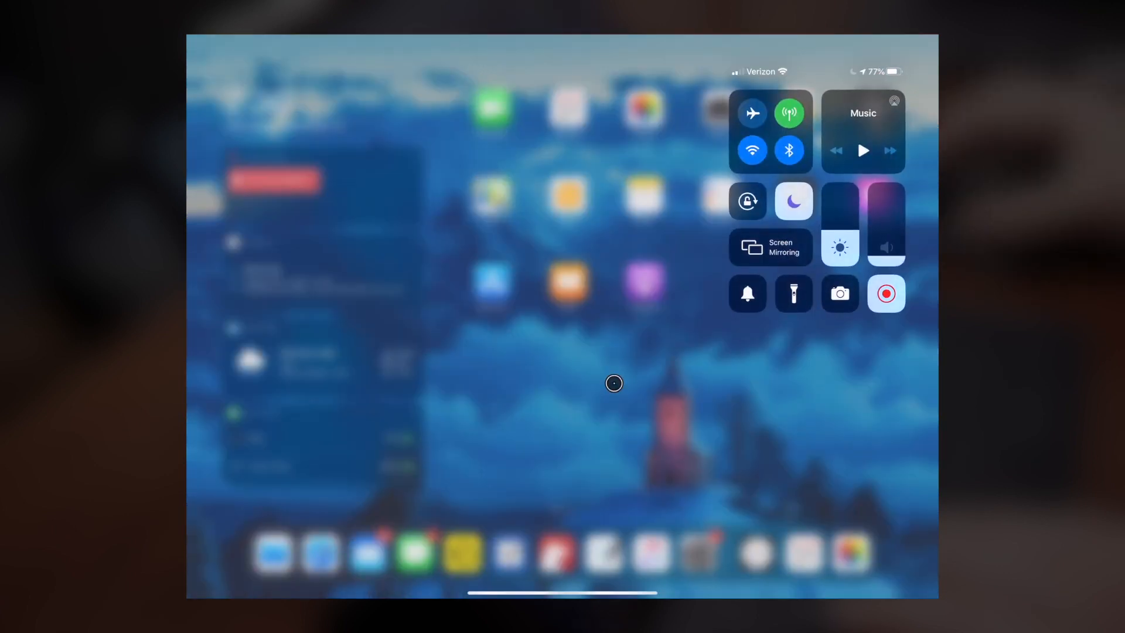
left_click(614, 383)
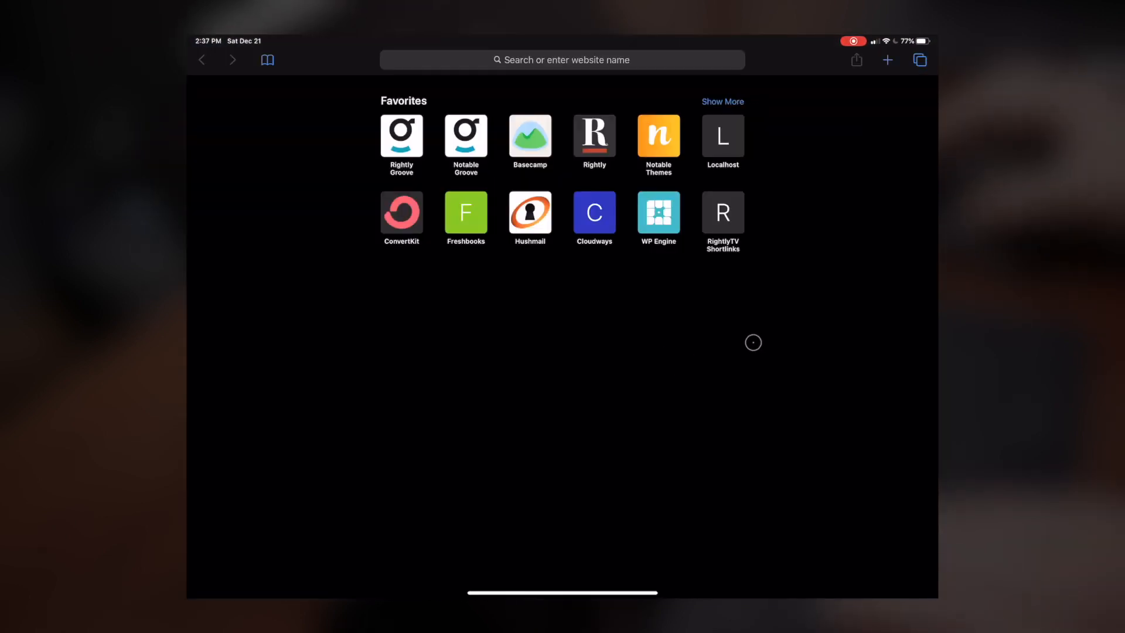
mouse_move(817, 142)
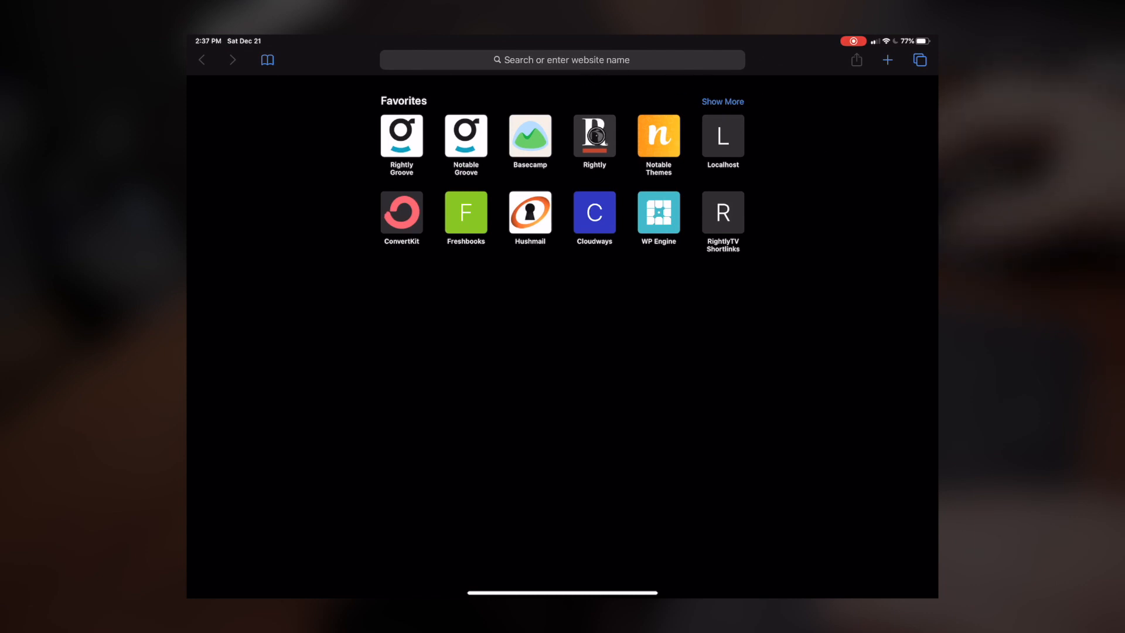
Open the Notable Themes favorite in Safari and scroll down its home page
left_click(658, 135)
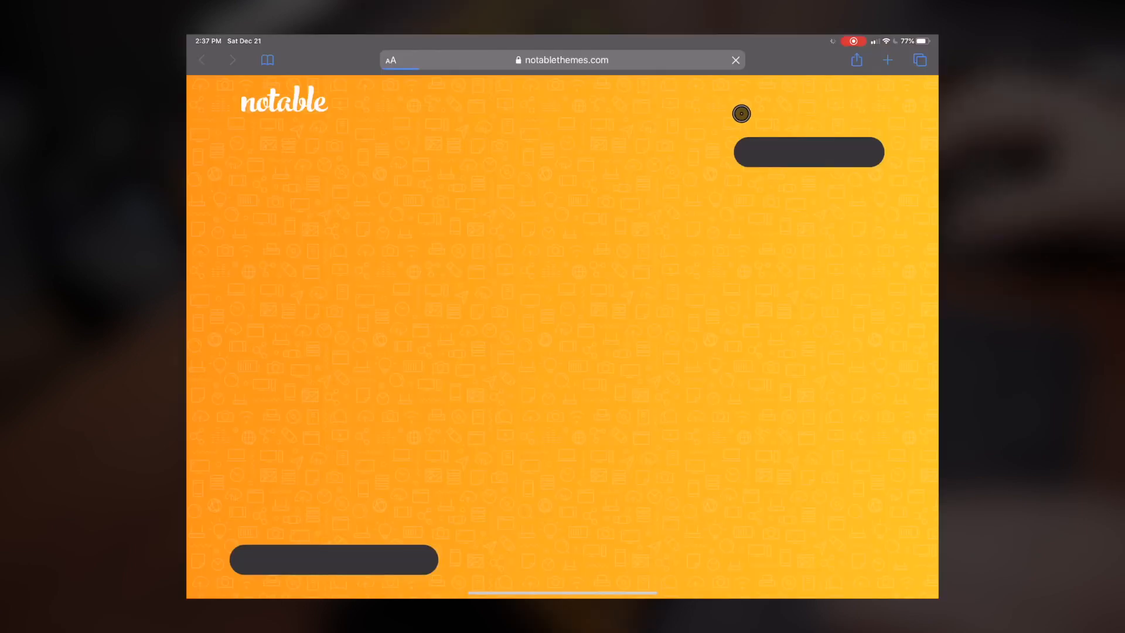
scroll("down", 3)
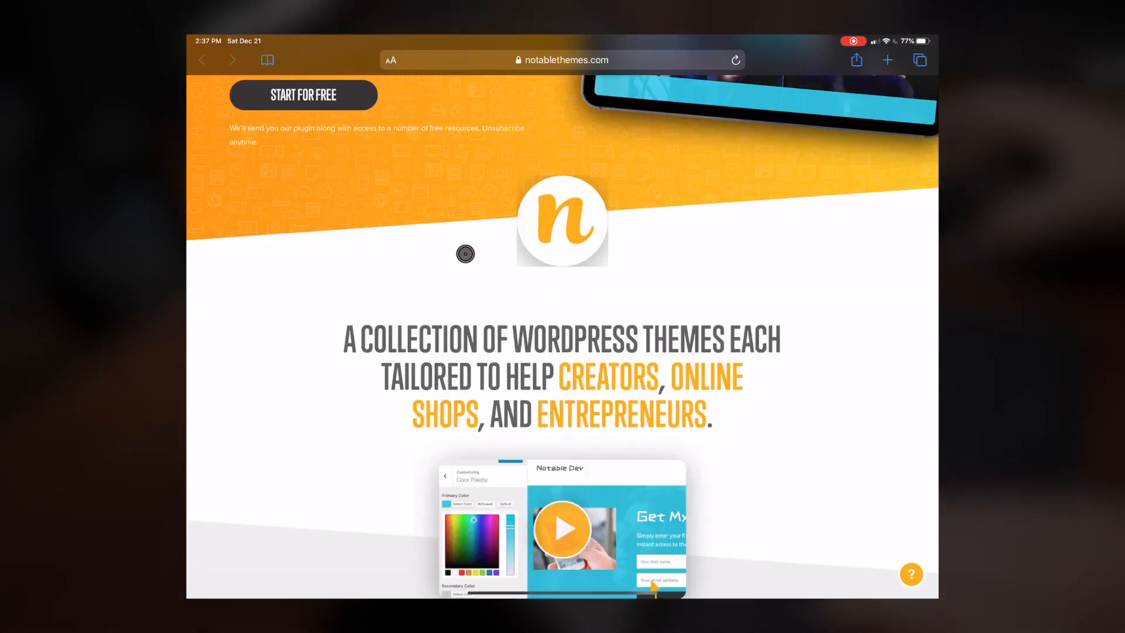
scroll("down", 3)
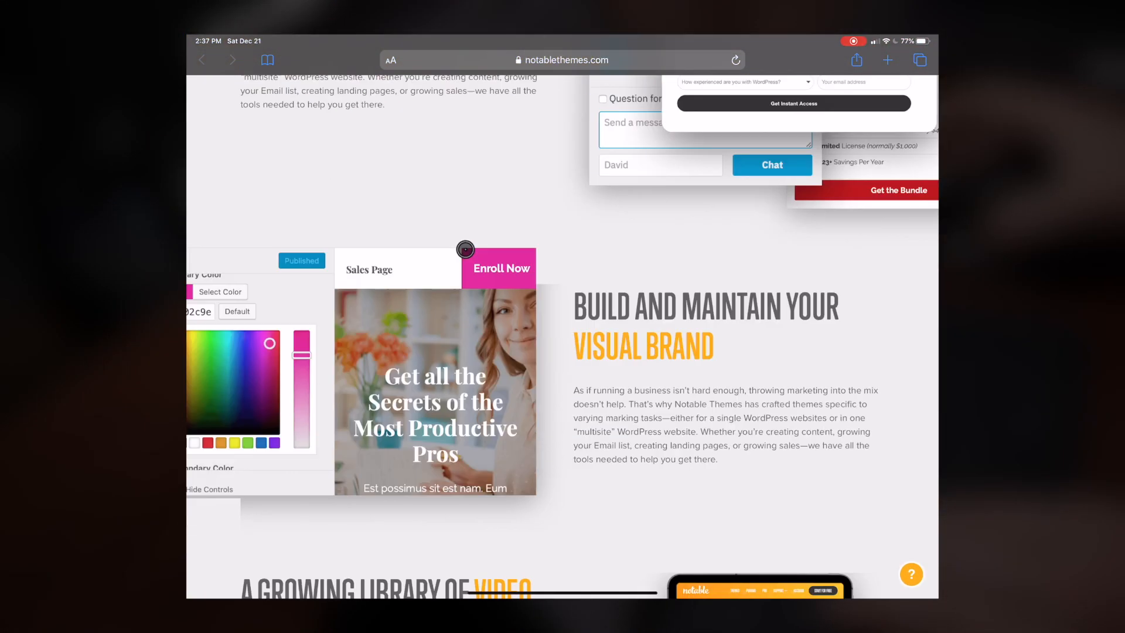
scroll("down", 3)
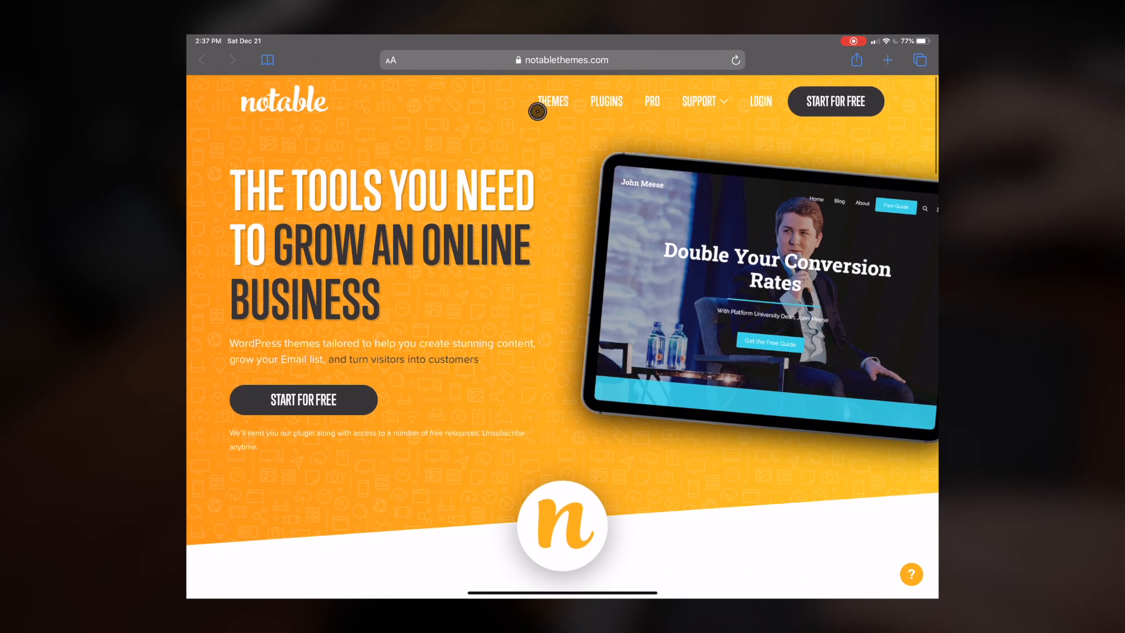
Go to the site's Themes page and scroll through the theme cards
left_click(553, 102)
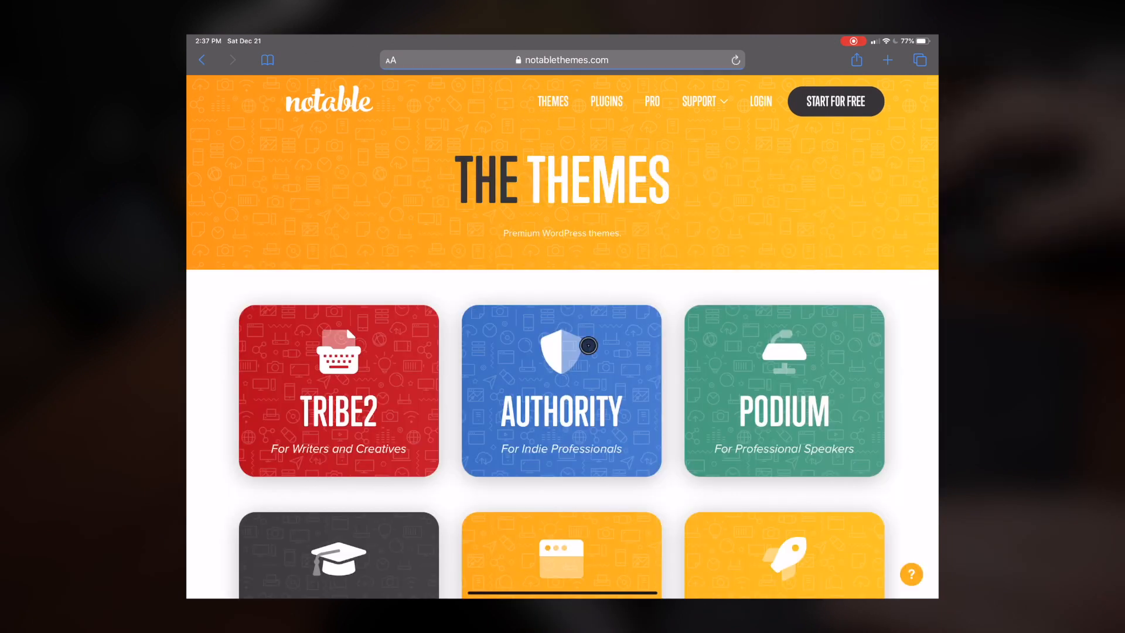
scroll("down", 3)
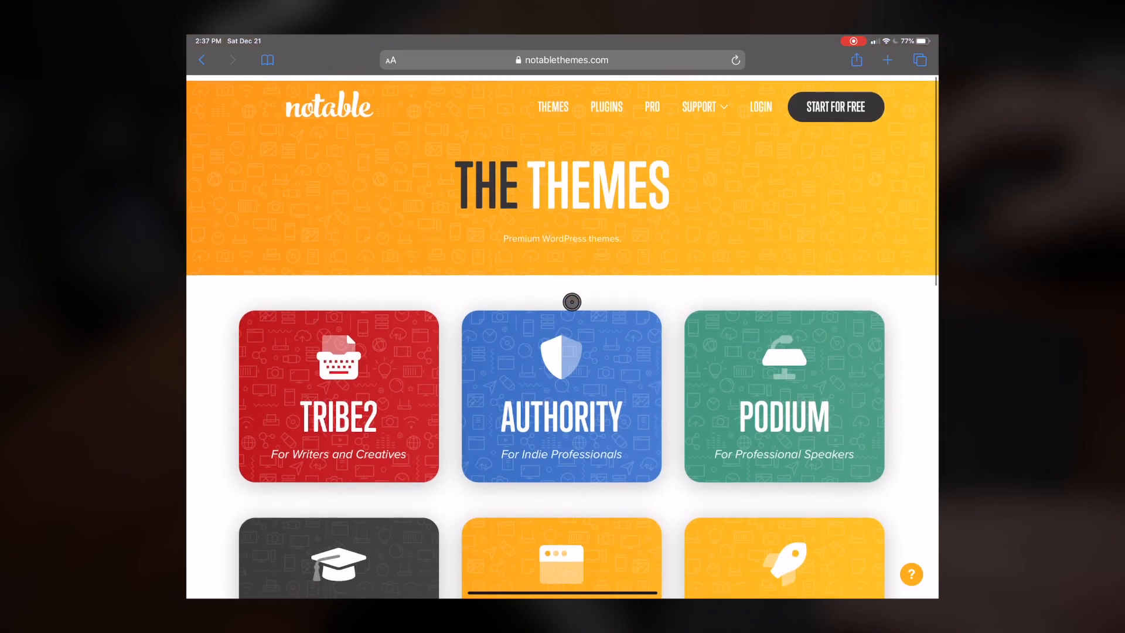
scroll("down", 3)
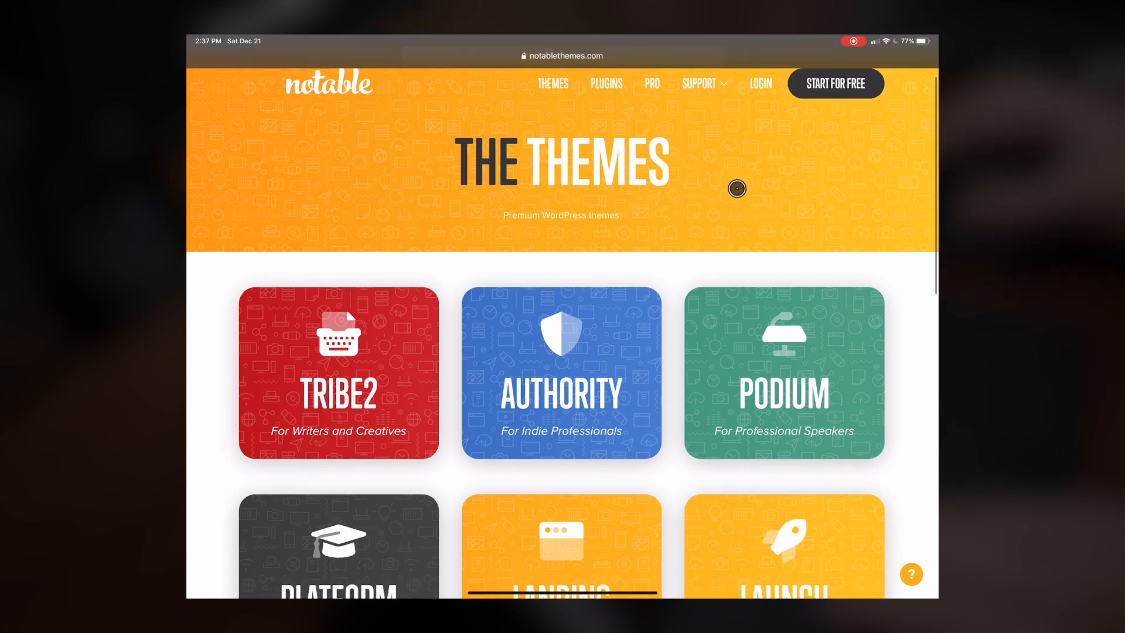
scroll("down", 3)
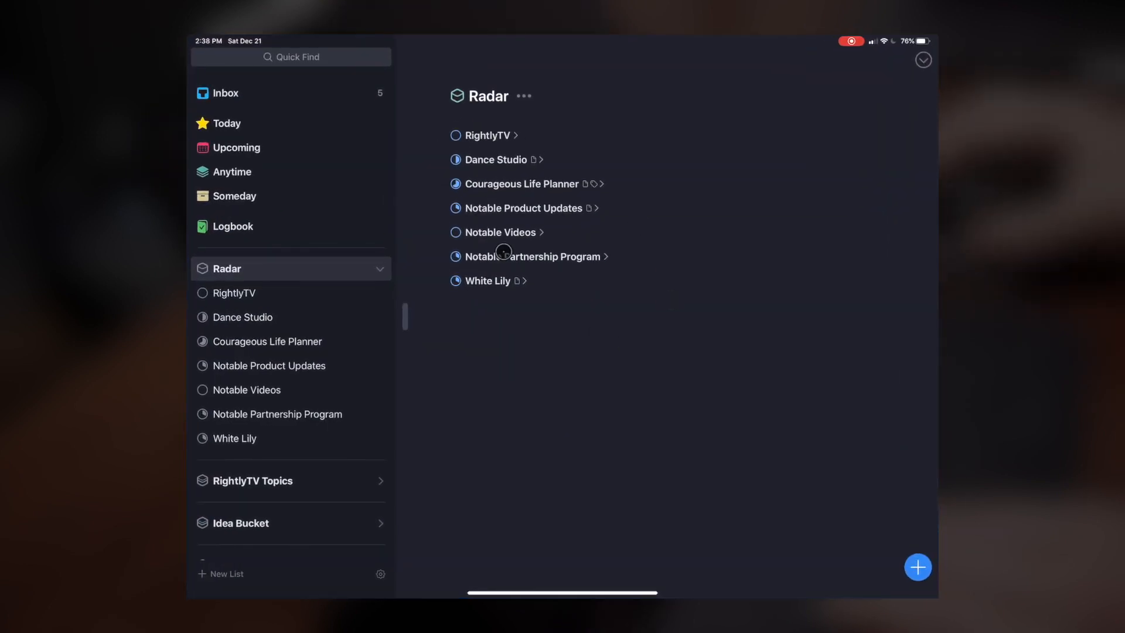
Look over the Radar projects in Things 3, then switch back to Safari
left_click(224, 93)
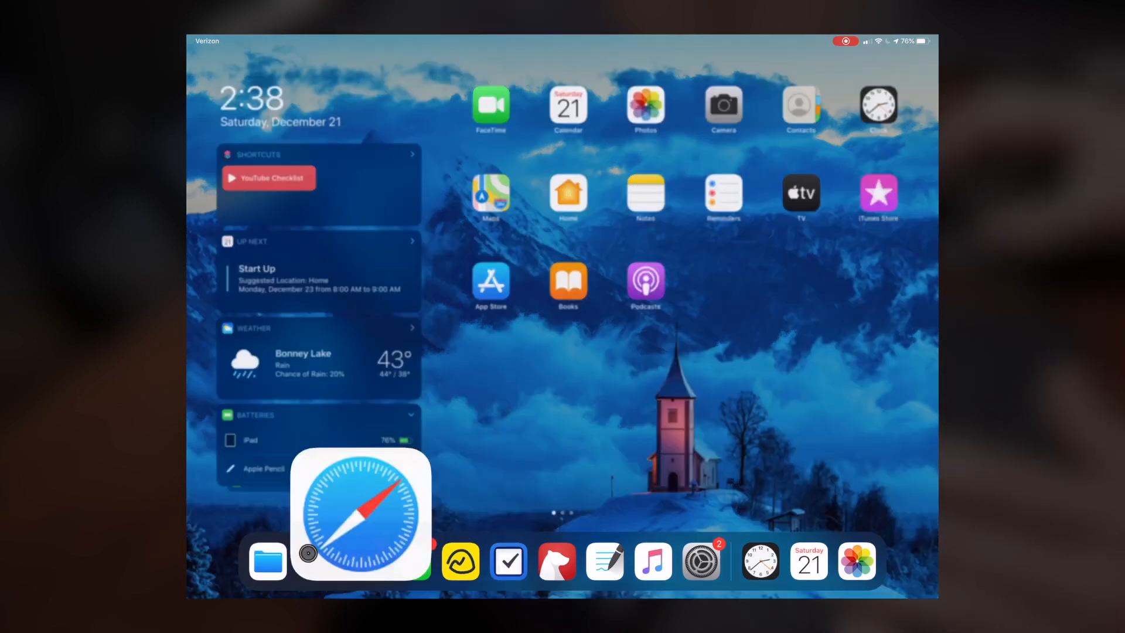
left_click(360, 515)
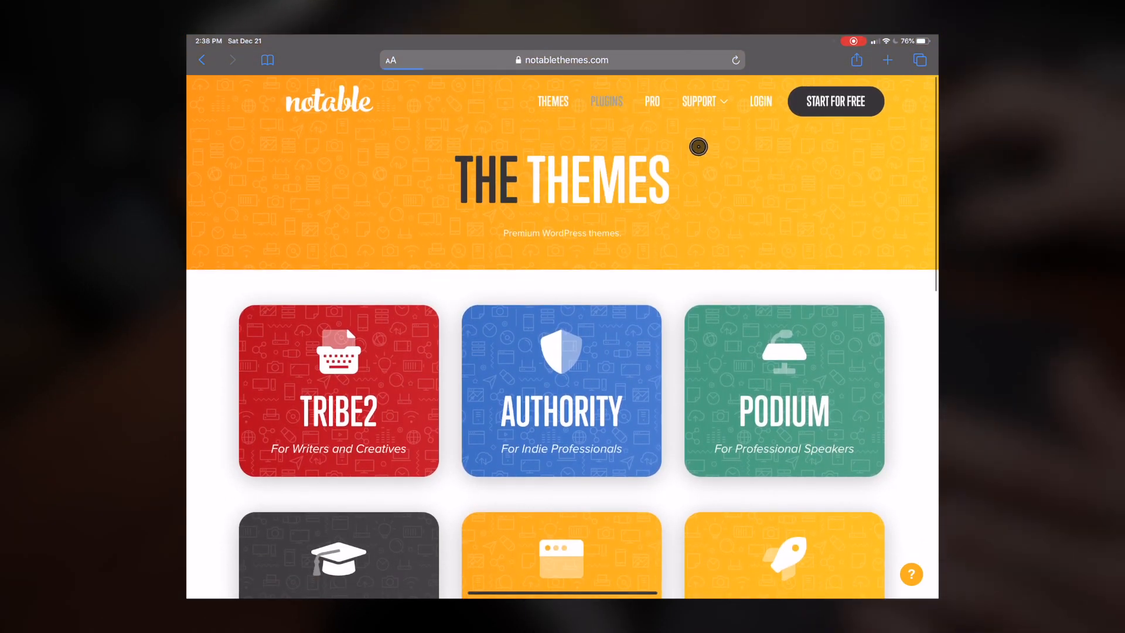
Open Notable's Plugins page and scroll through Exit Offer, Affiliate Boxes and Post & Page Redirect
left_click(606, 101)
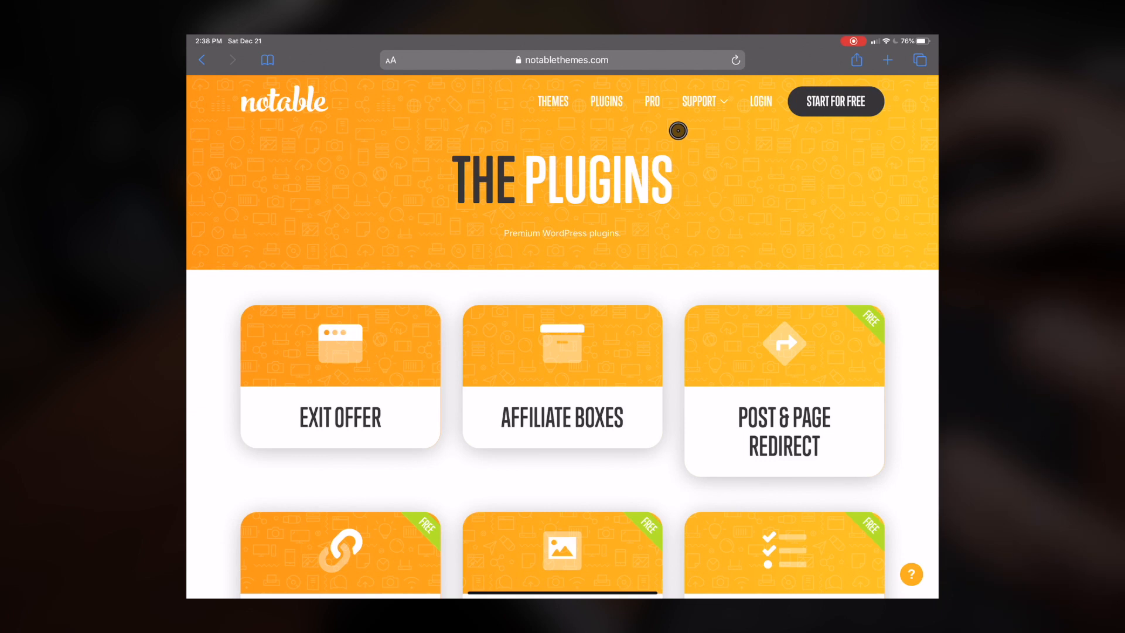
scroll("down", 3)
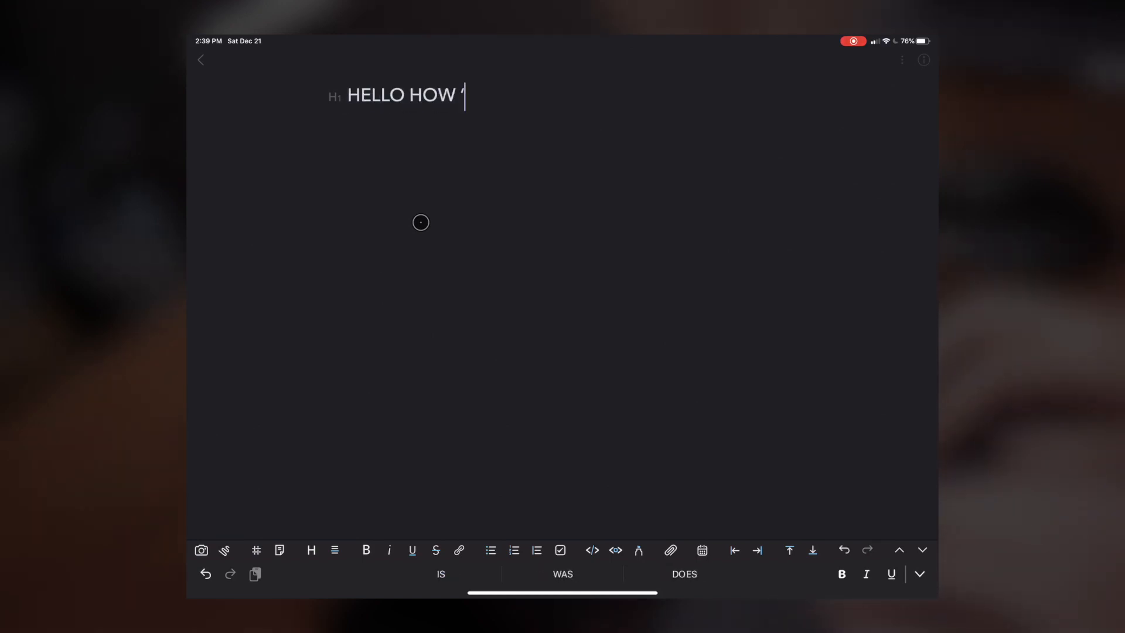
Type the heading 'HELLO HOW ARE You' and a quick test sentence, then select 'really'
type("ARE You")
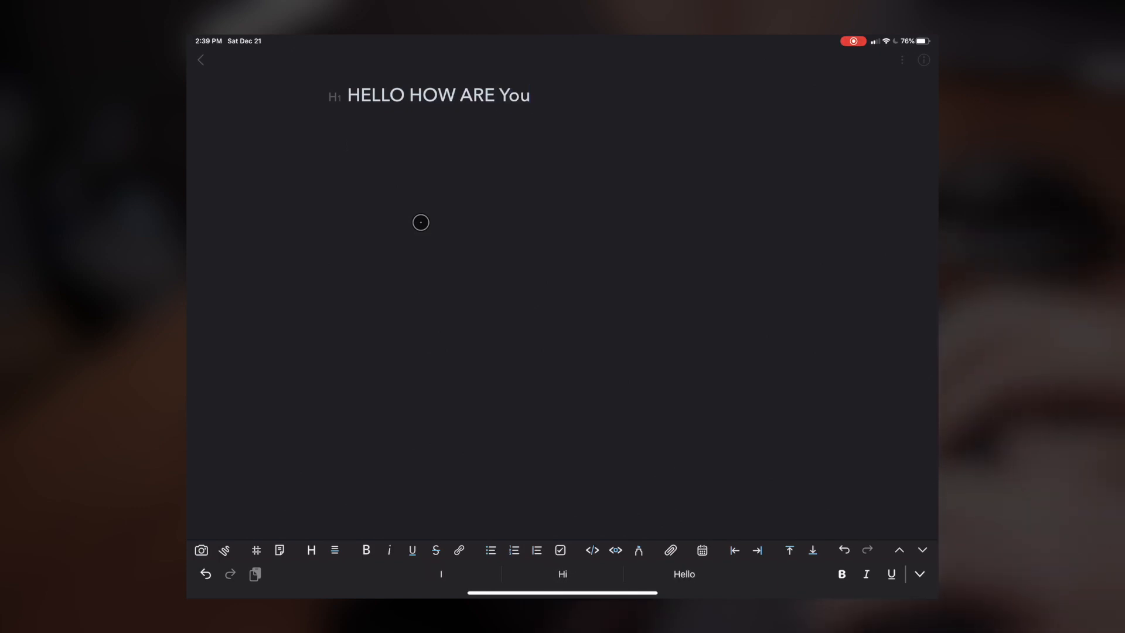
type("This is just a rea")
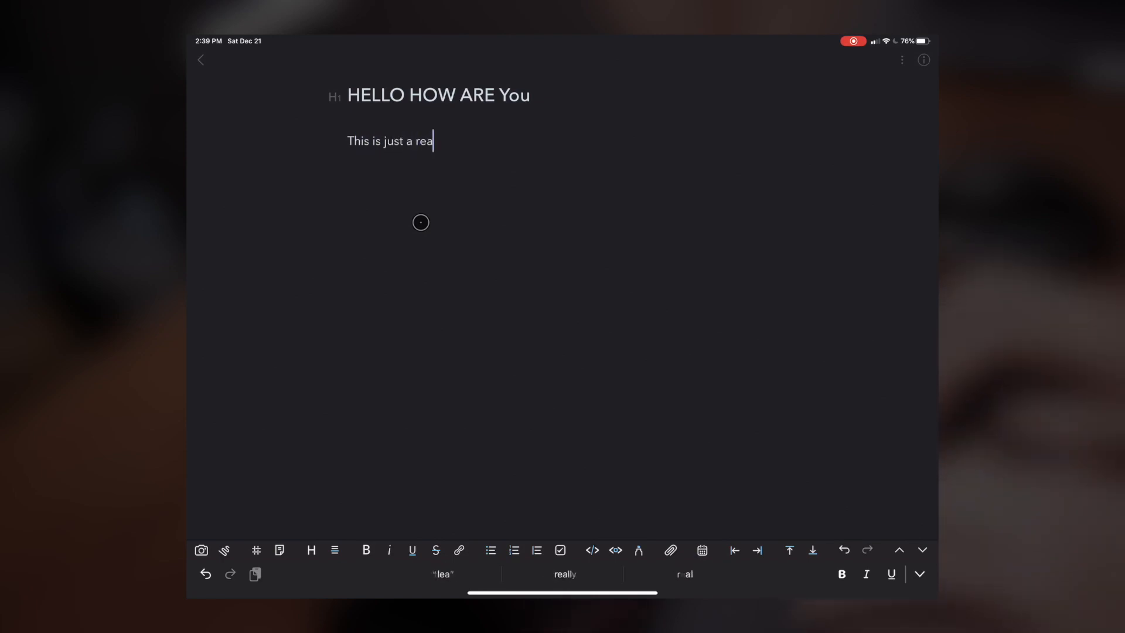
type("lly quick test")
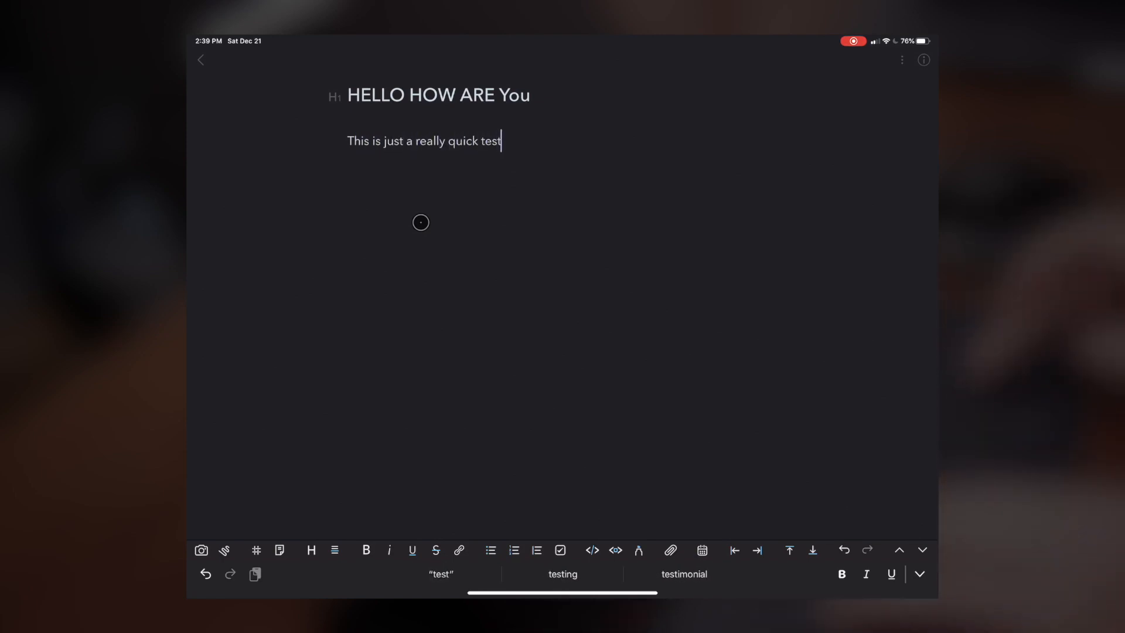
type("....")
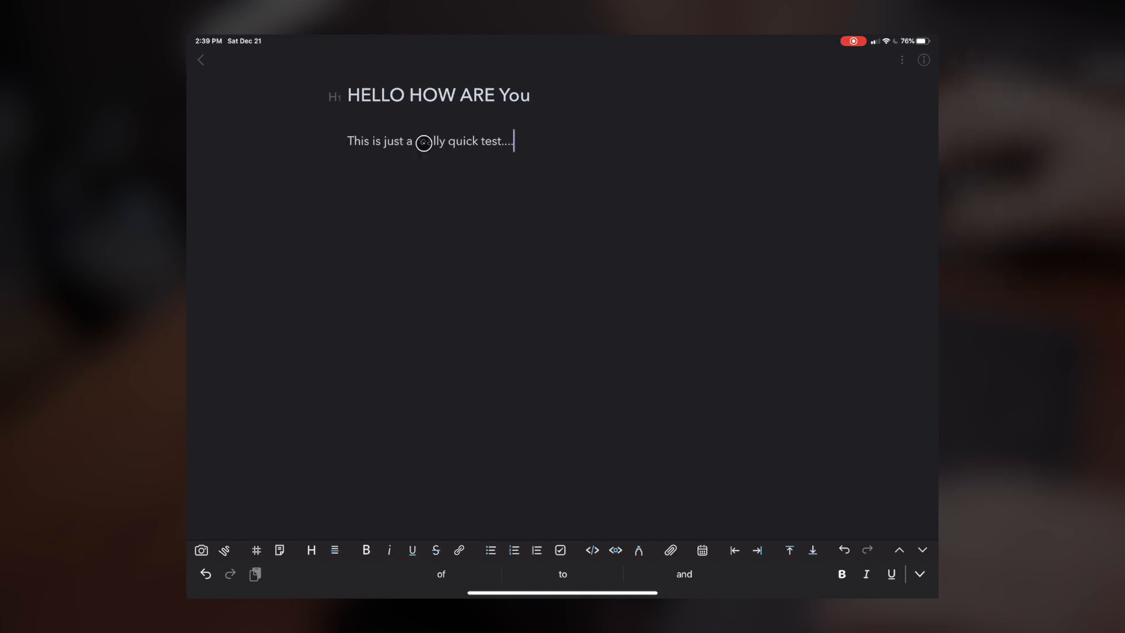
double_click(429, 141)
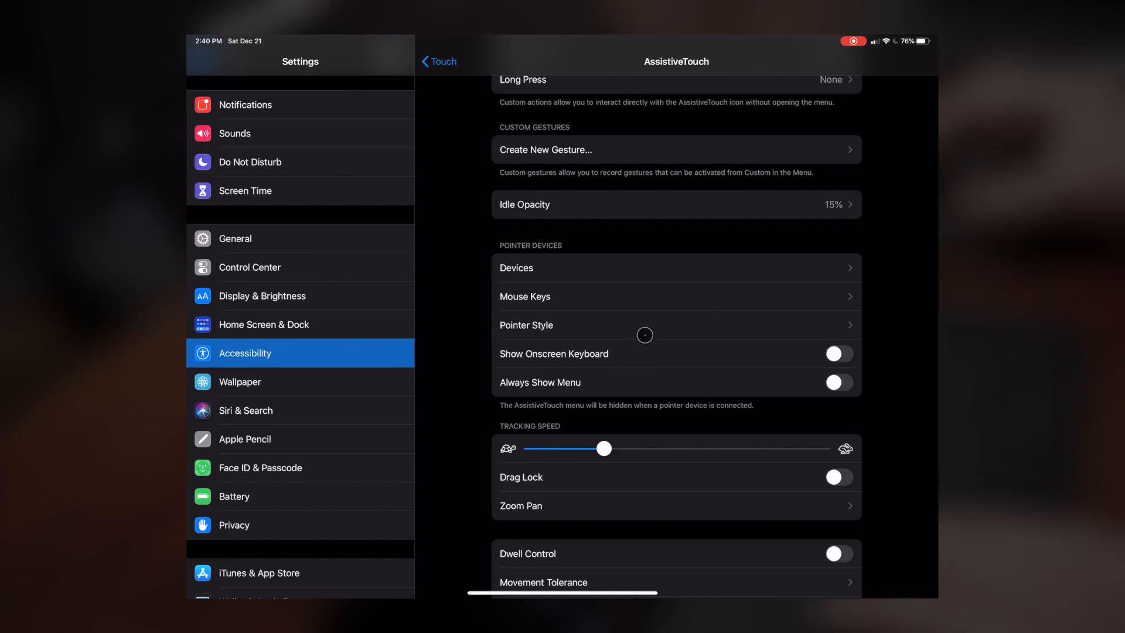
mouse_move(614, 326)
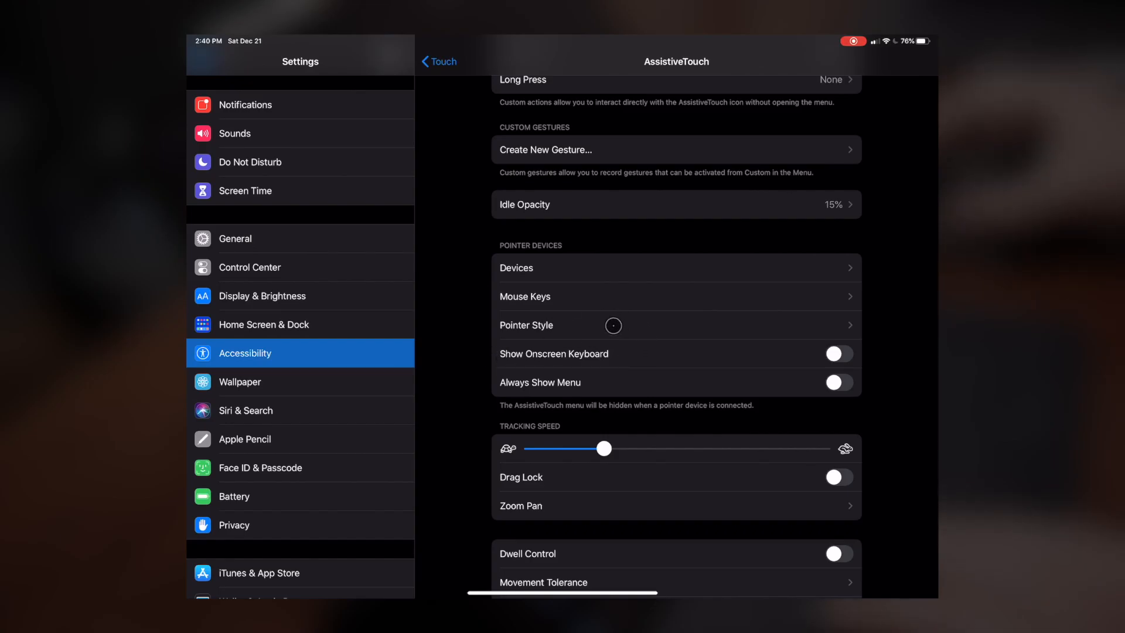
Preview a White pointer colour, revert it to Gray, and go back to Pointer Style
left_click(674, 325)
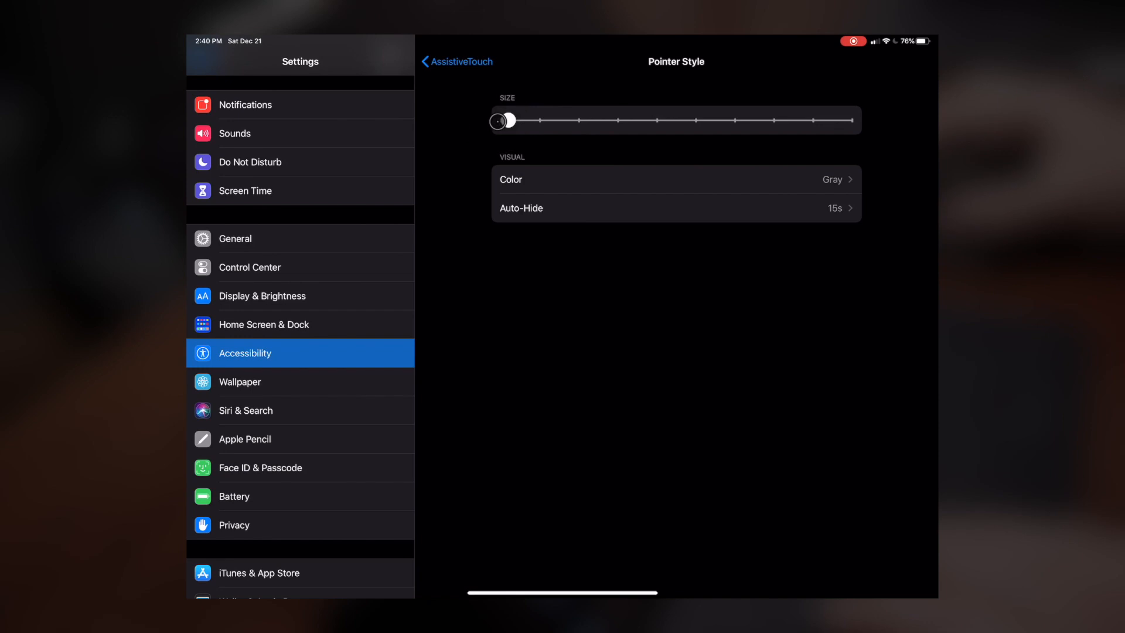
left_click(674, 179)
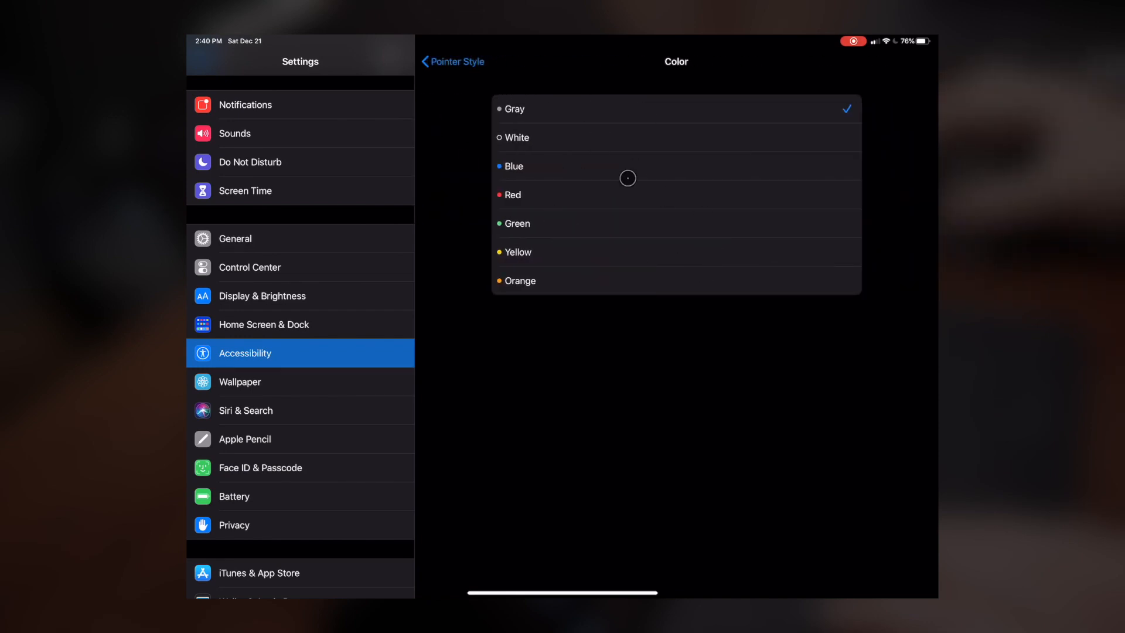
left_click(515, 137)
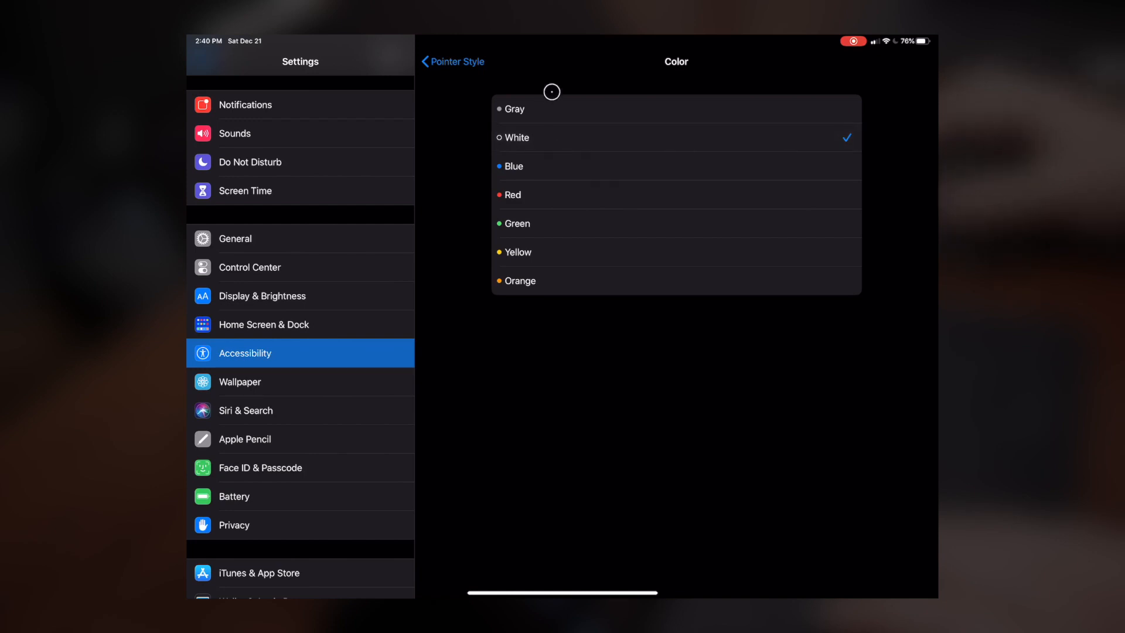
left_click(514, 109)
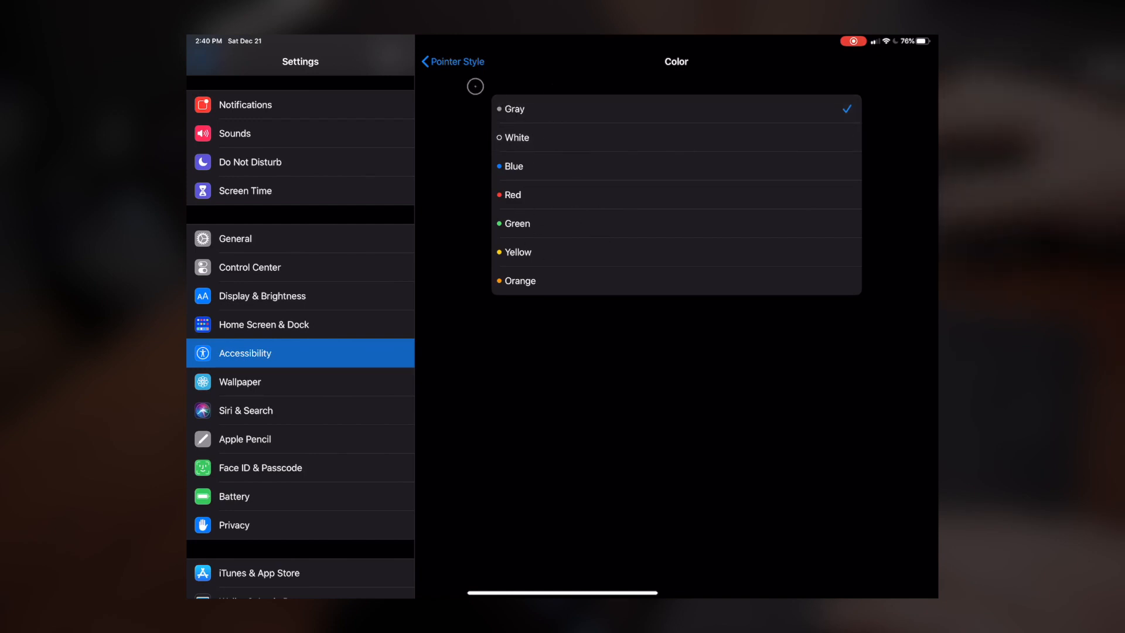
left_click(448, 61)
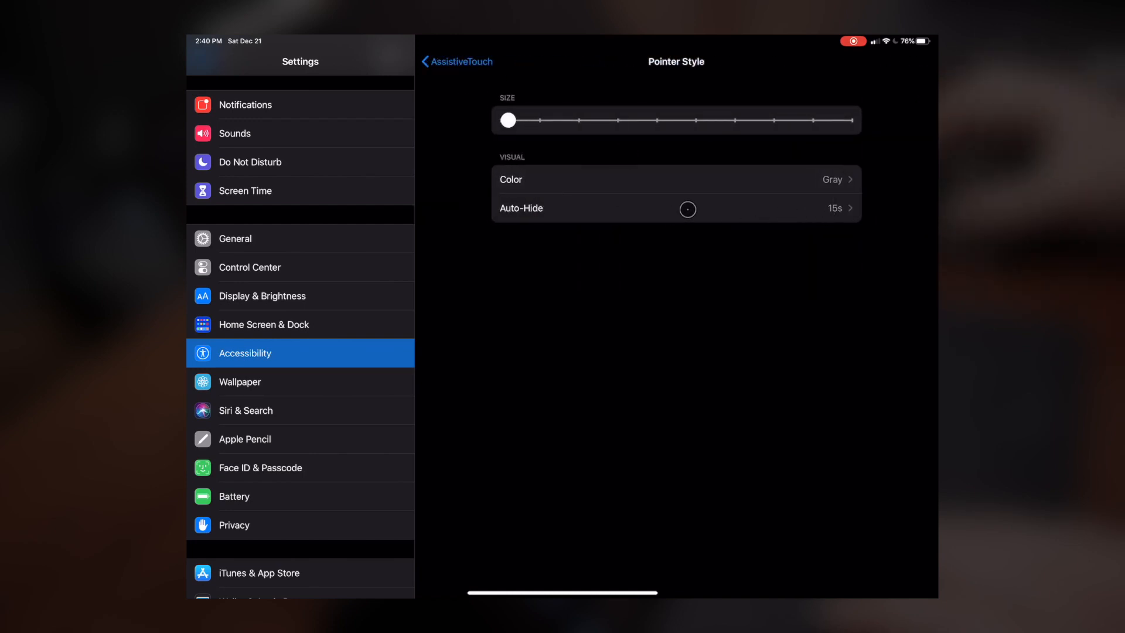
View the pointer Auto-Hide setting at 15 seconds, then back out of it
left_click(674, 208)
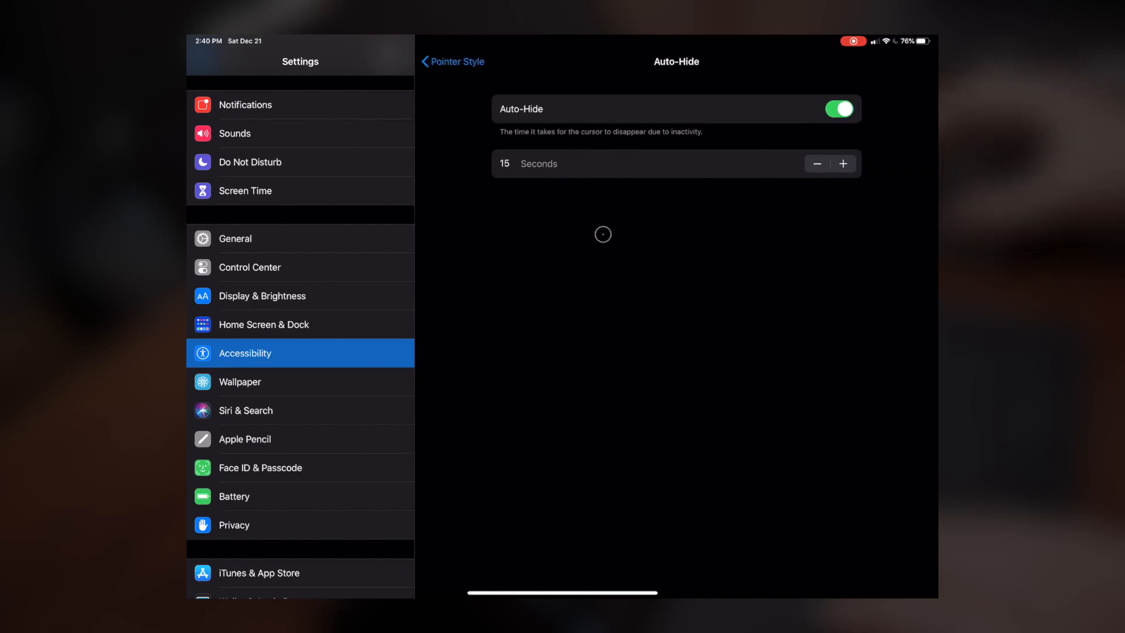
mouse_move(556, 228)
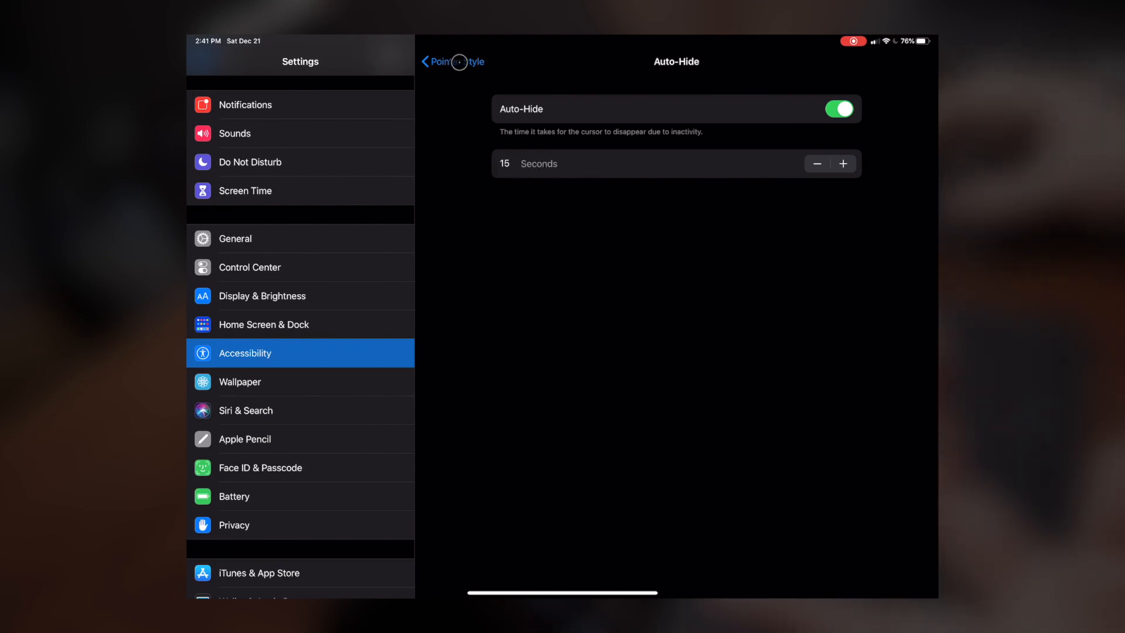
left_click(437, 62)
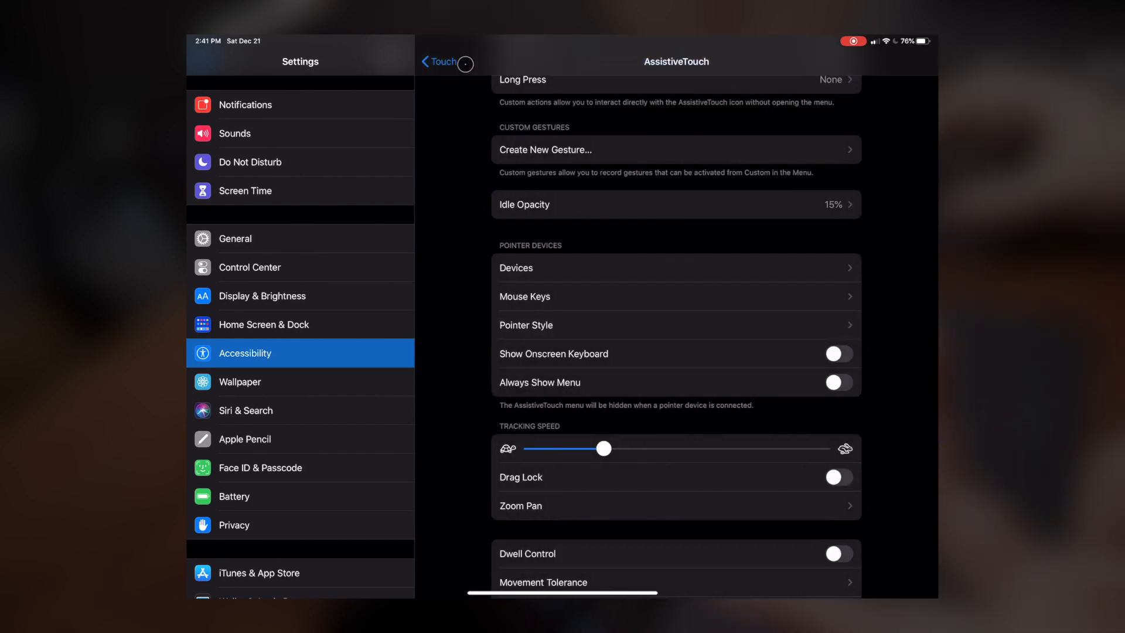